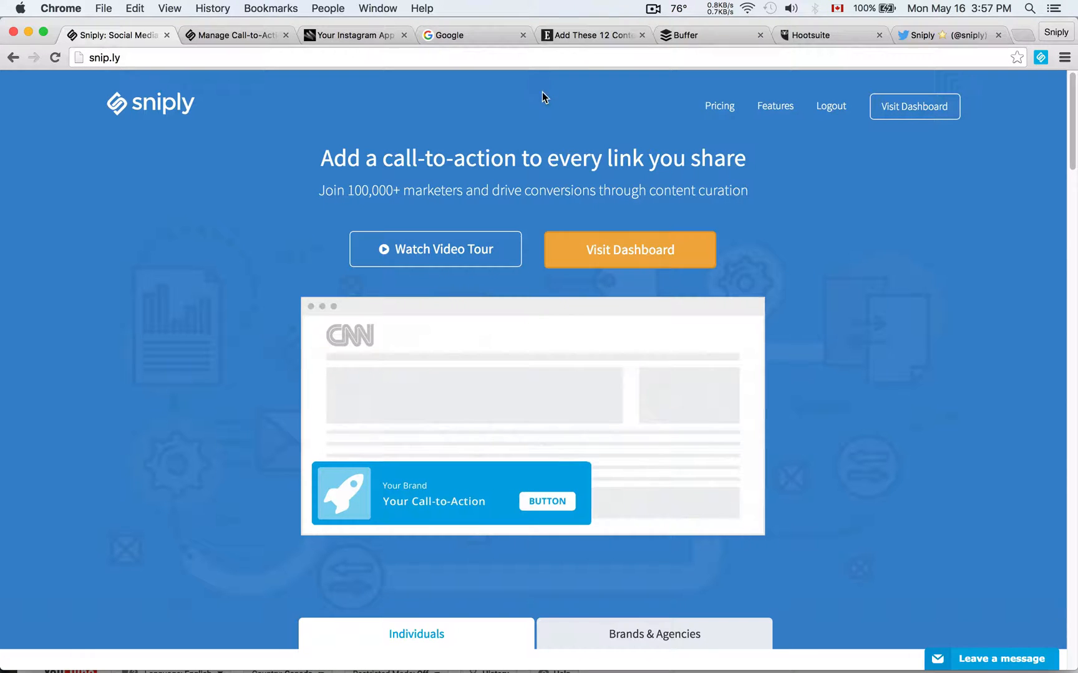
Show the snip.ly/p6ozx Wired Instagram article and scroll down to its Happy Company call-to-action bar.
left_click(354, 35)
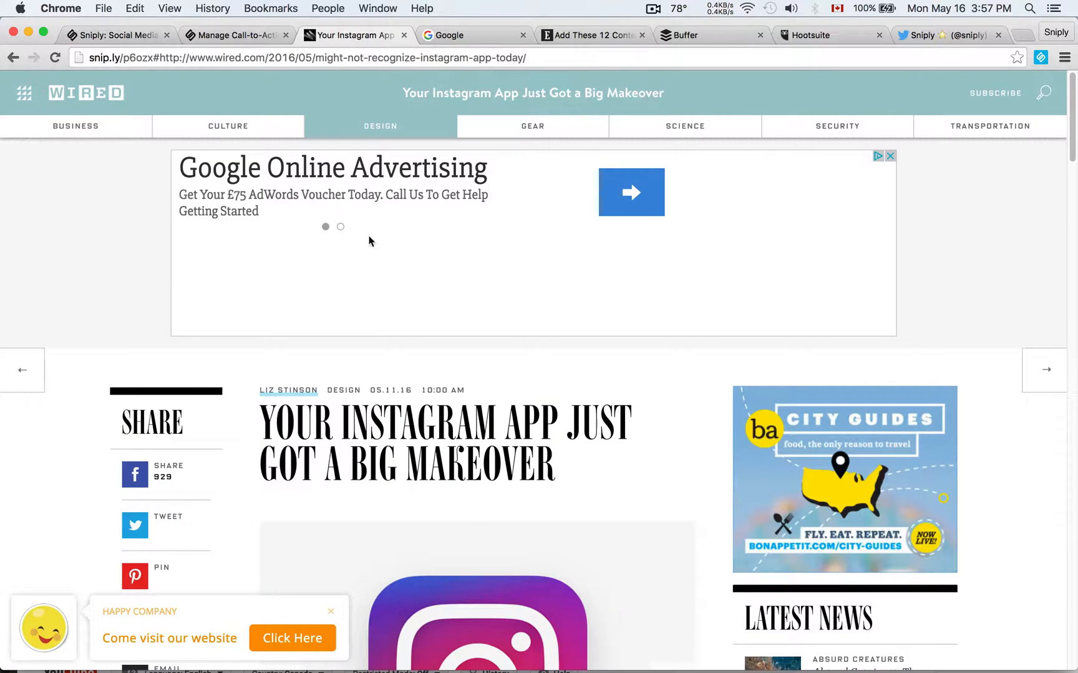
scroll("down", 3)
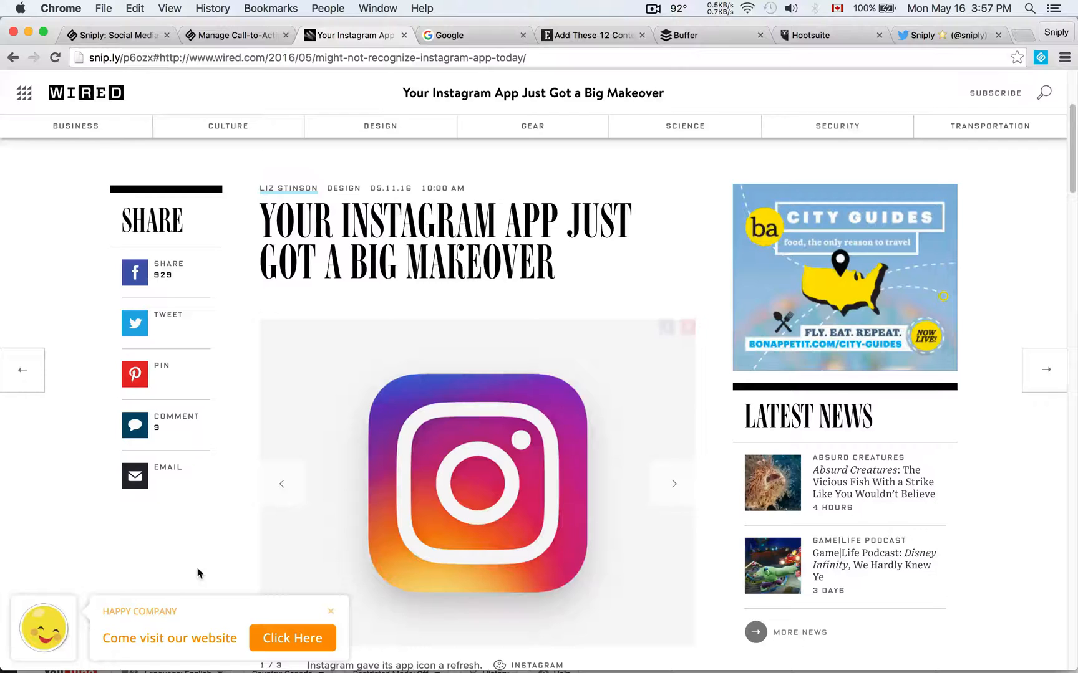
scroll("down", 3)
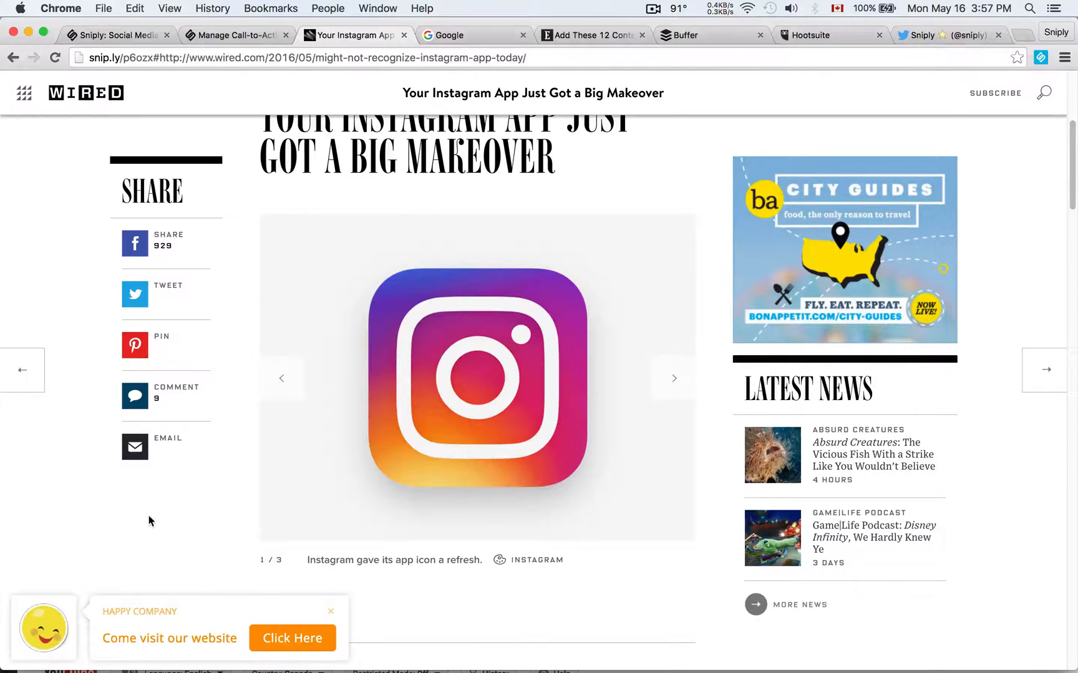
scroll("down", 3)
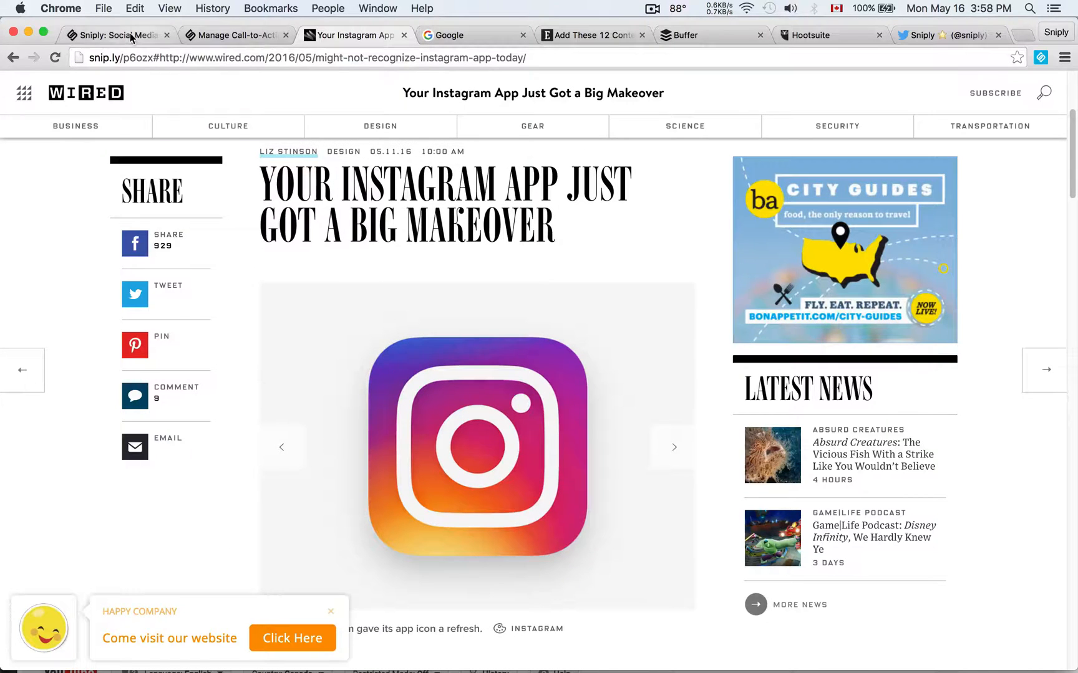
Go from the Sniply home page to the Happy Company 'Manage Call-to-Action' dashboard.
left_click(113, 35)
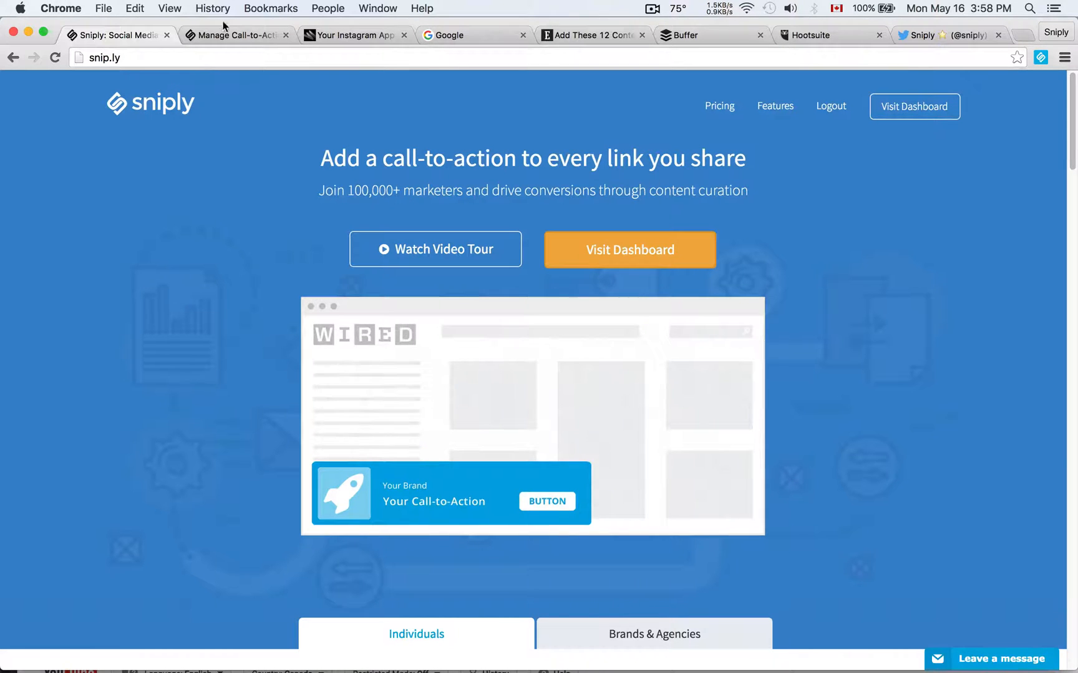
left_click(237, 34)
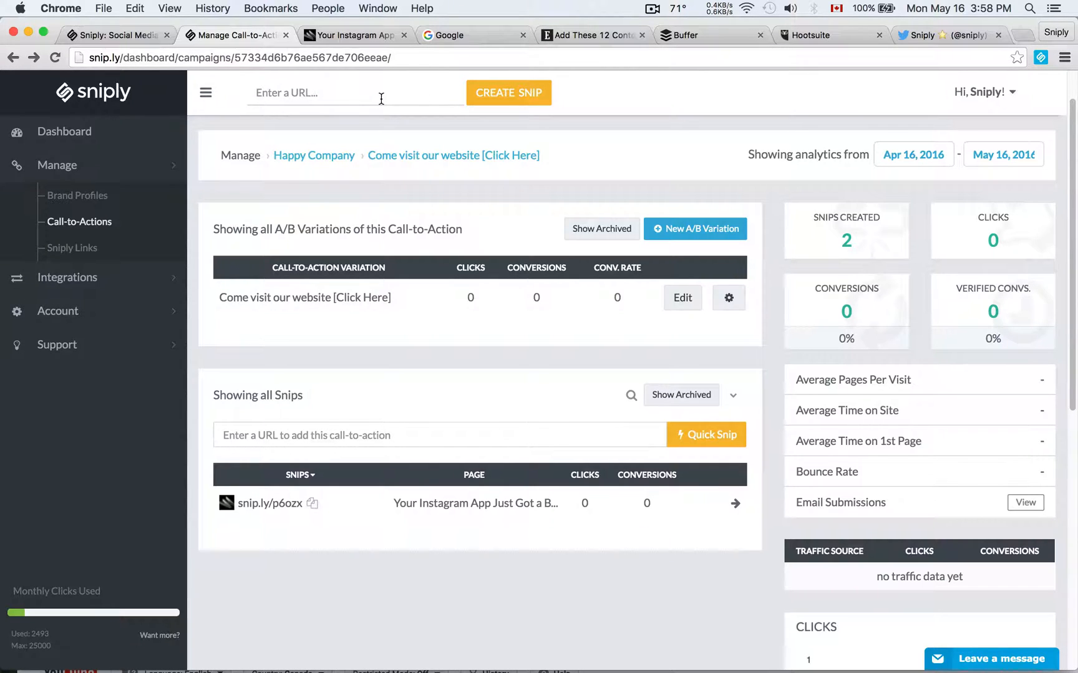
mouse_move(419, 50)
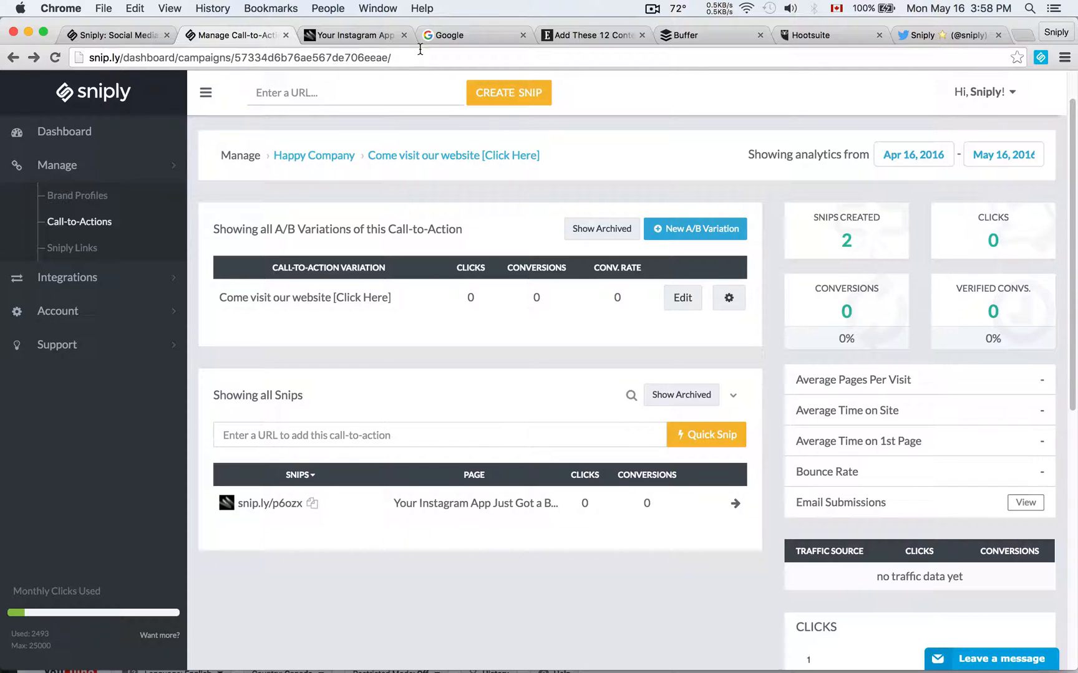
Google 'sniply' and open its Chrome Web Store listing, already added to Chrome.
left_click(447, 35)
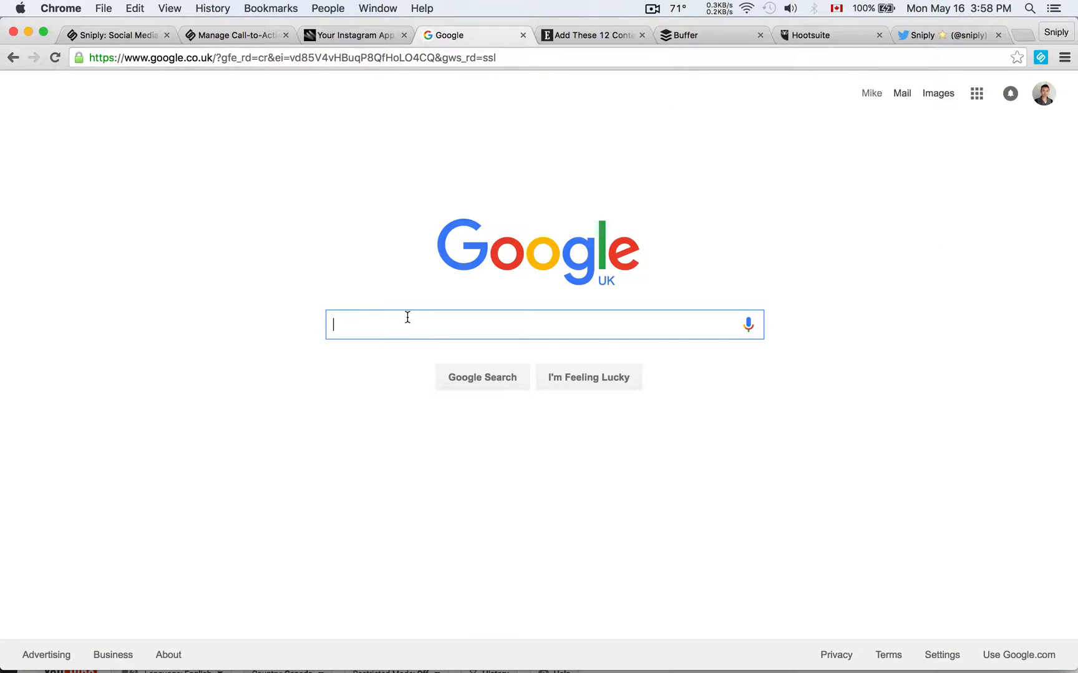
mouse_move(365, 286)
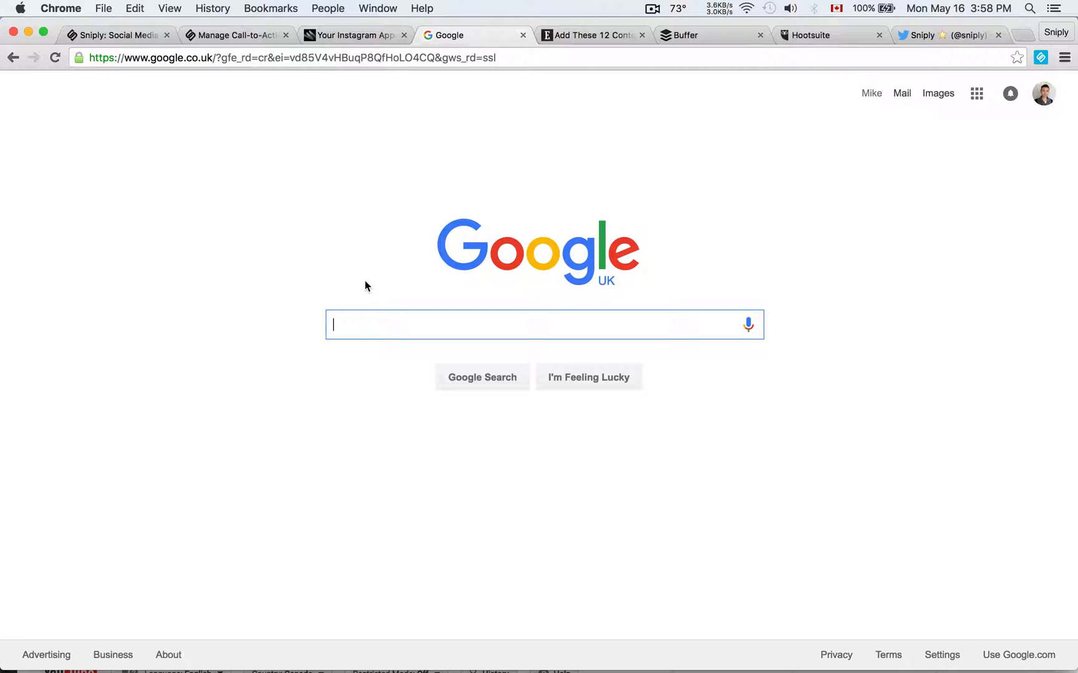
type("sniply for chrome")
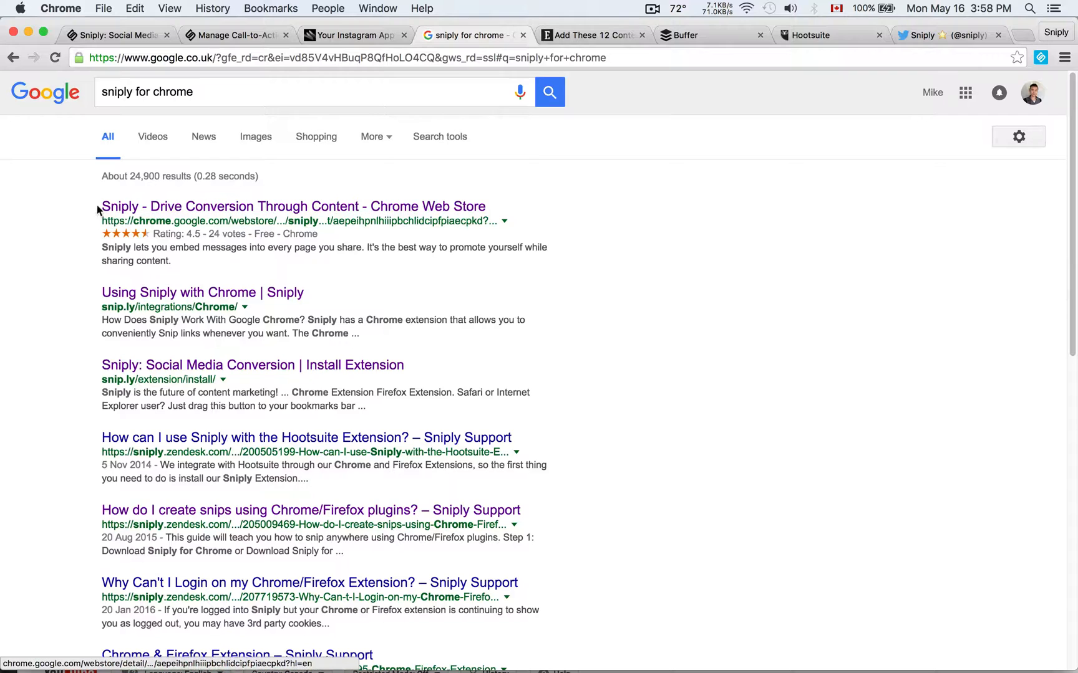
mouse_move(288, 211)
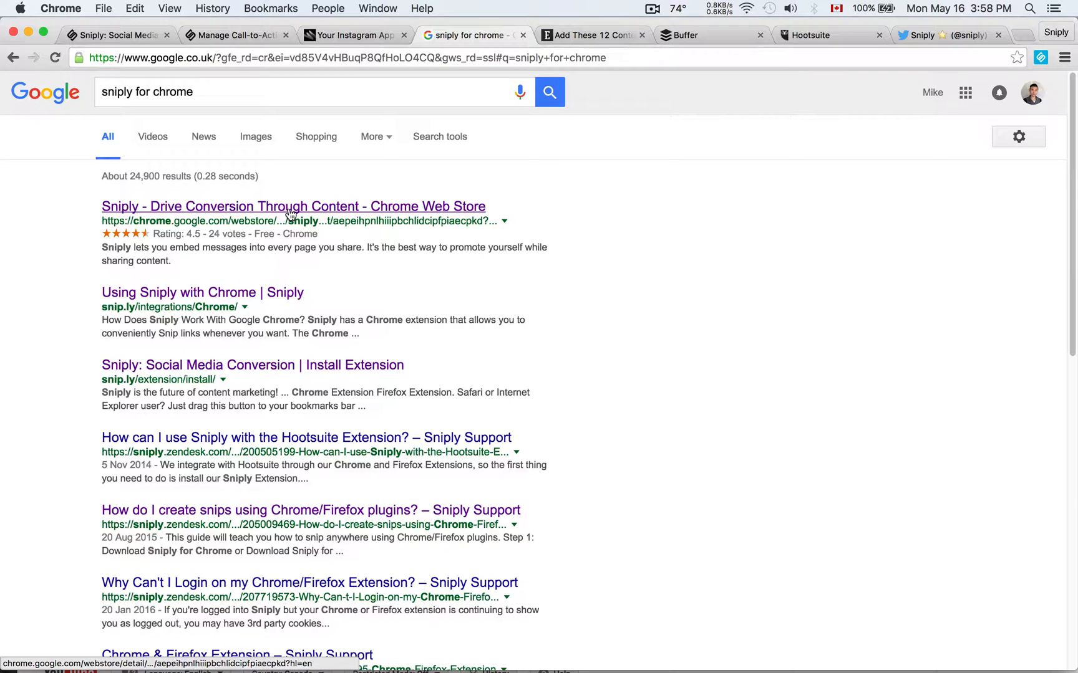
left_click(292, 206)
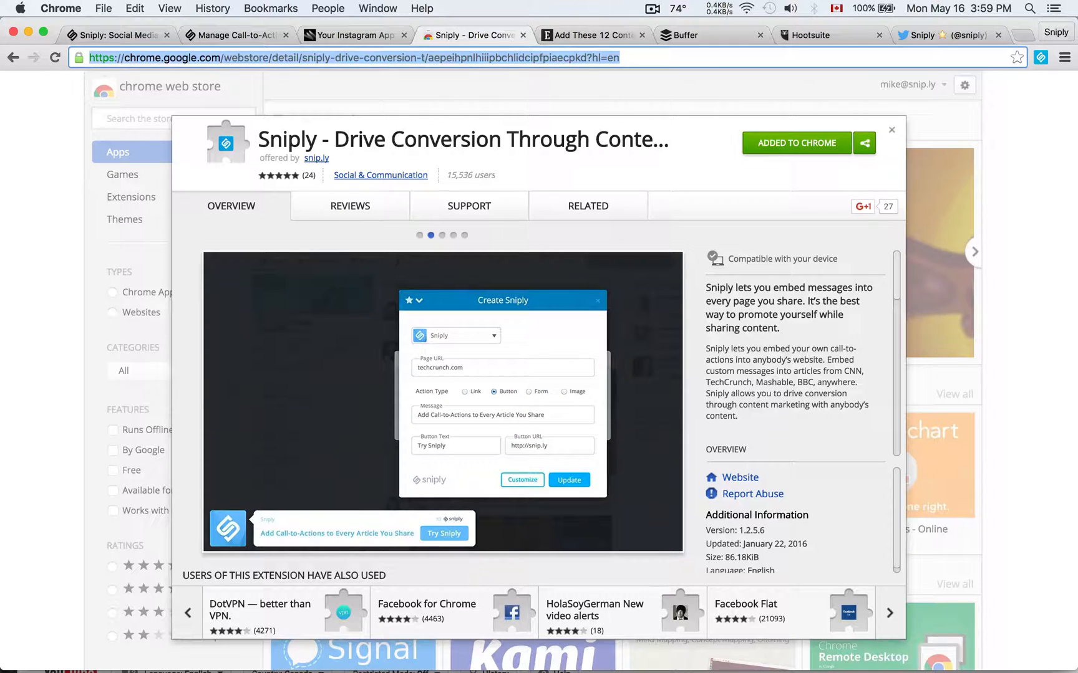
Search 'sniply for firefox' and browse its Add-ons listing, then bring up the Entrepreneur article.
type("sniply for firefox")
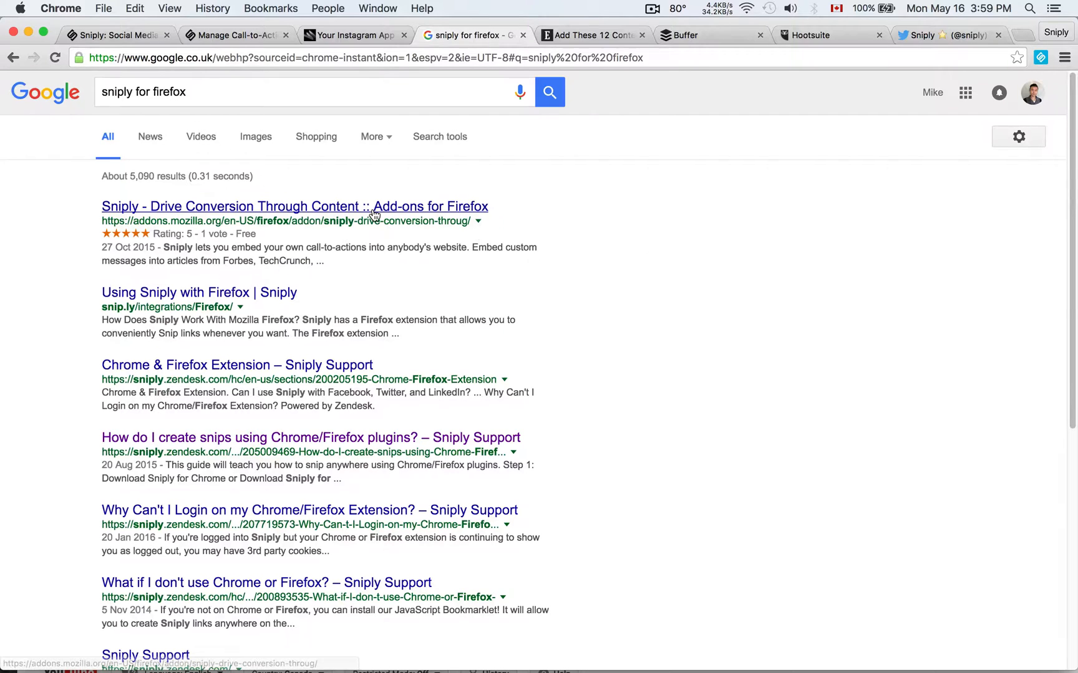
left_click(294, 207)
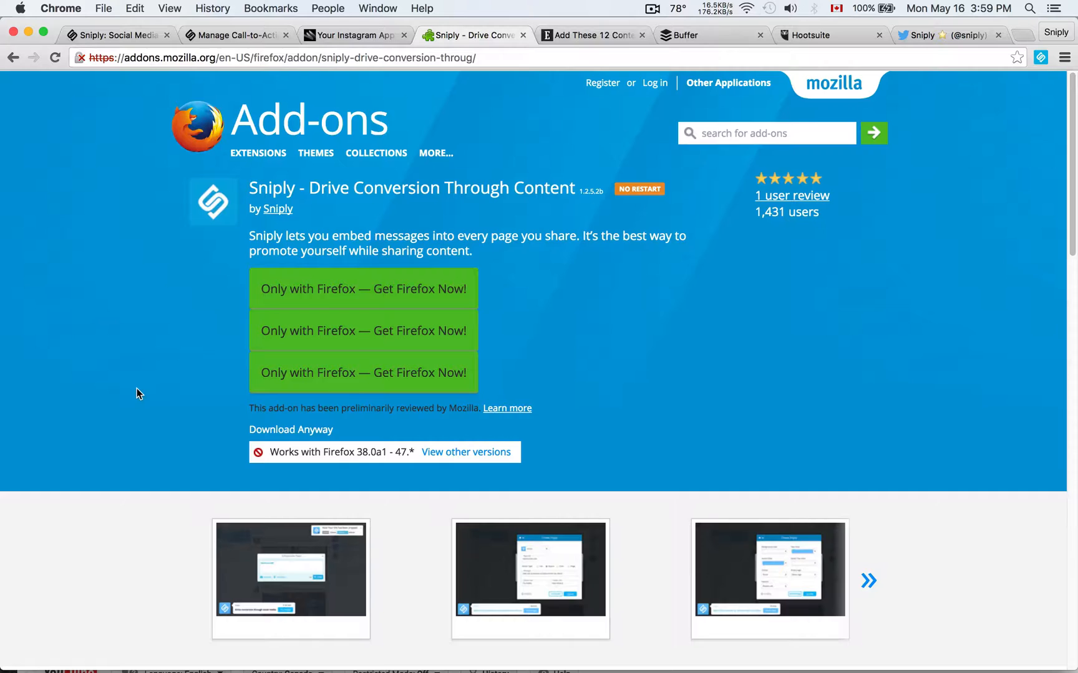
scroll("down", 3)
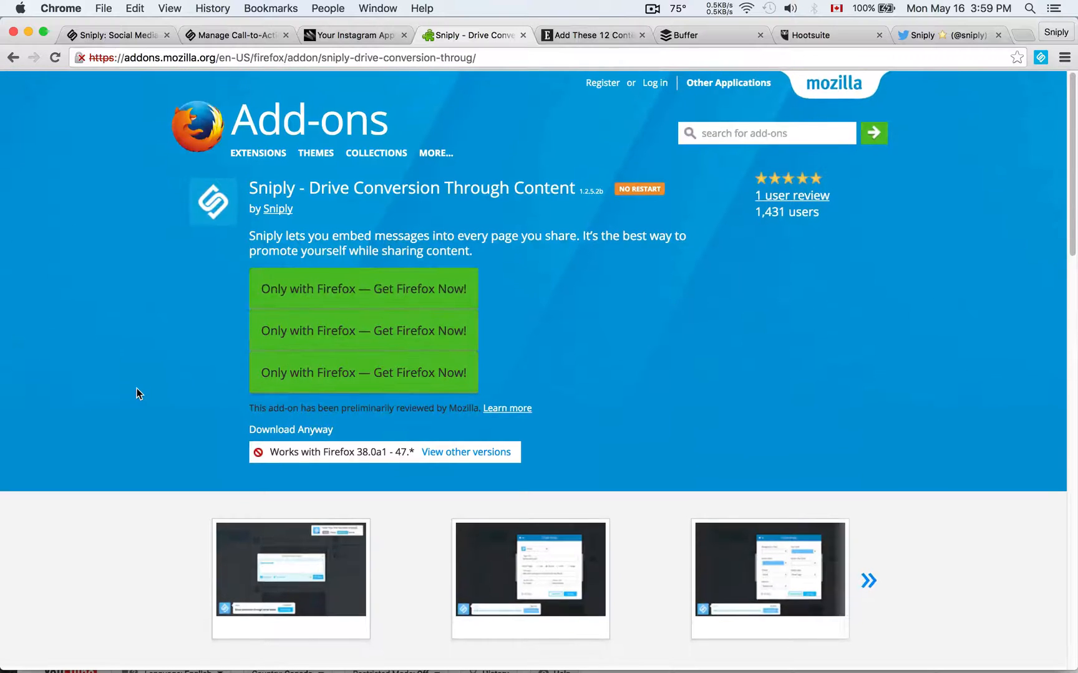
mouse_move(978, 146)
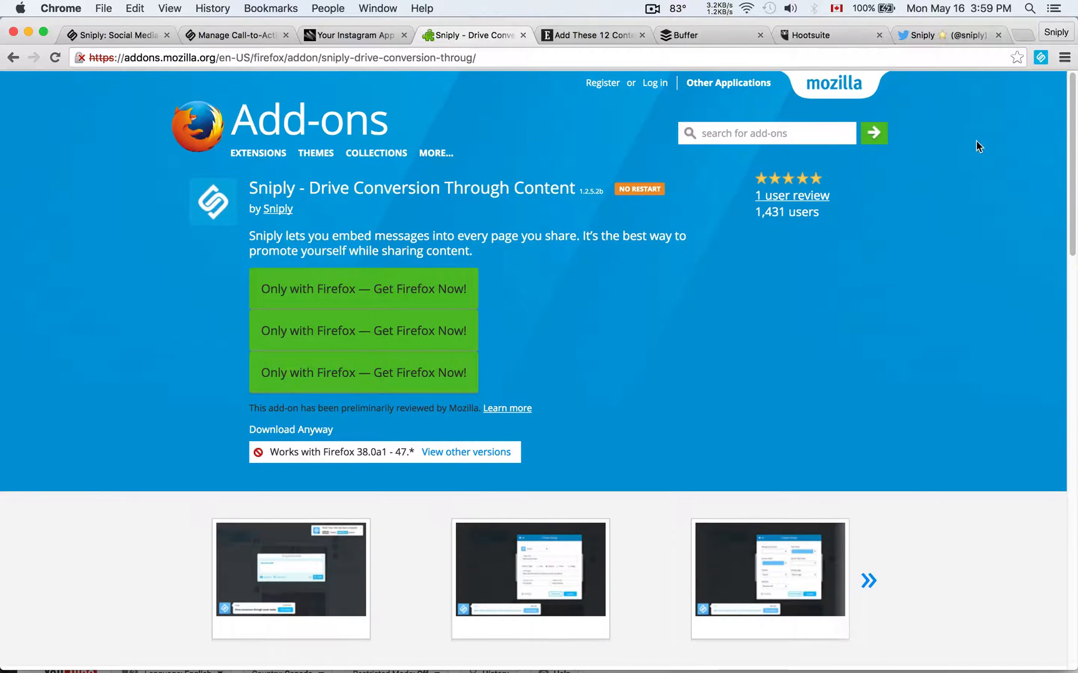
scroll("down", 3)
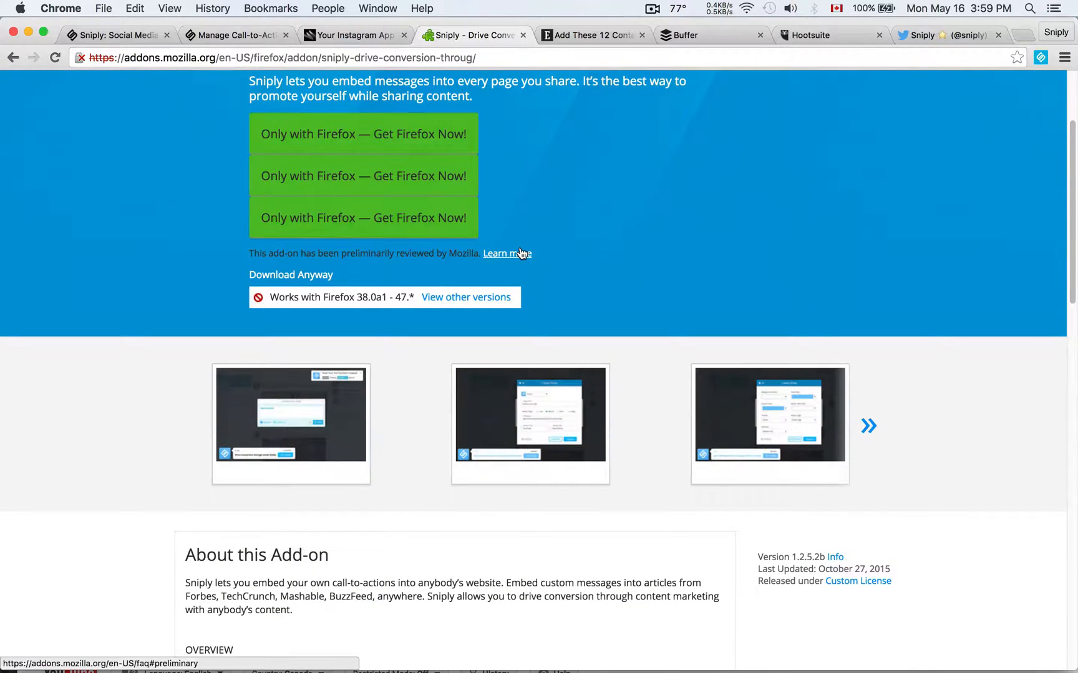
left_click(591, 35)
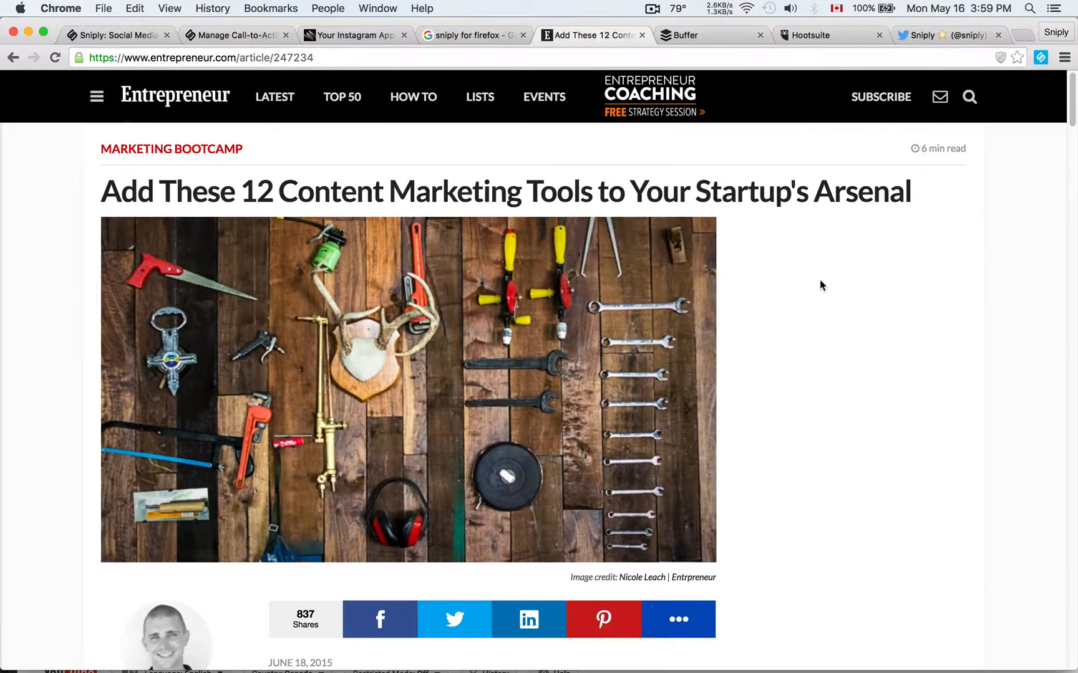
Scroll the Entrepreneur article down to the '7. Sniply' heading.
scroll("down", 3)
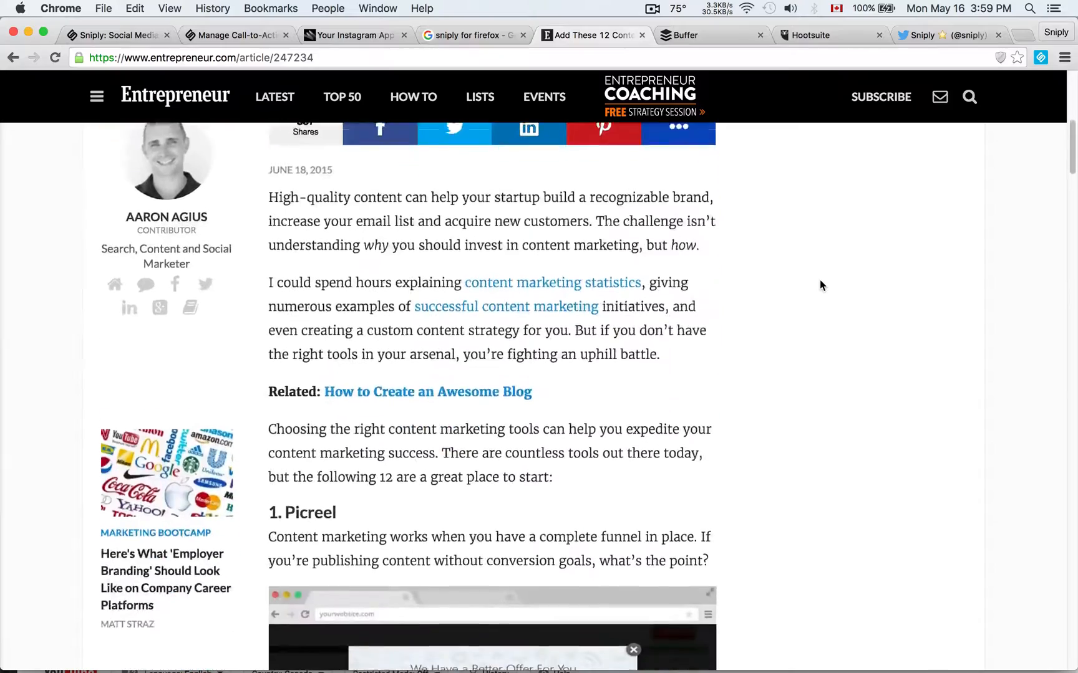
scroll("down", 3)
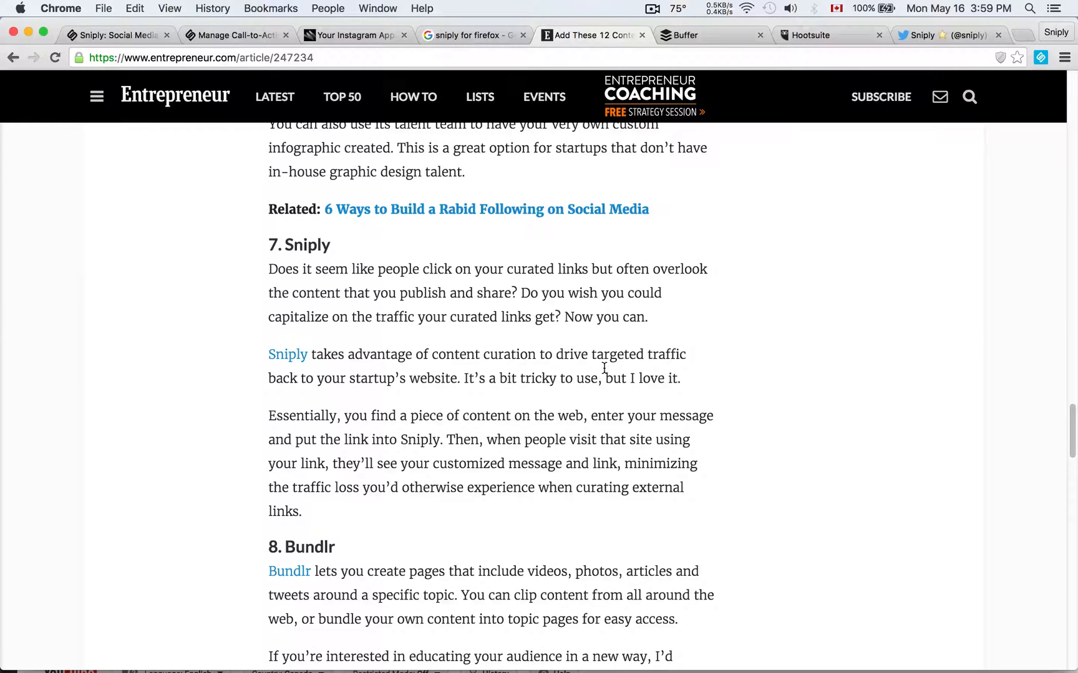
left_click_drag(269, 245, 300, 511)
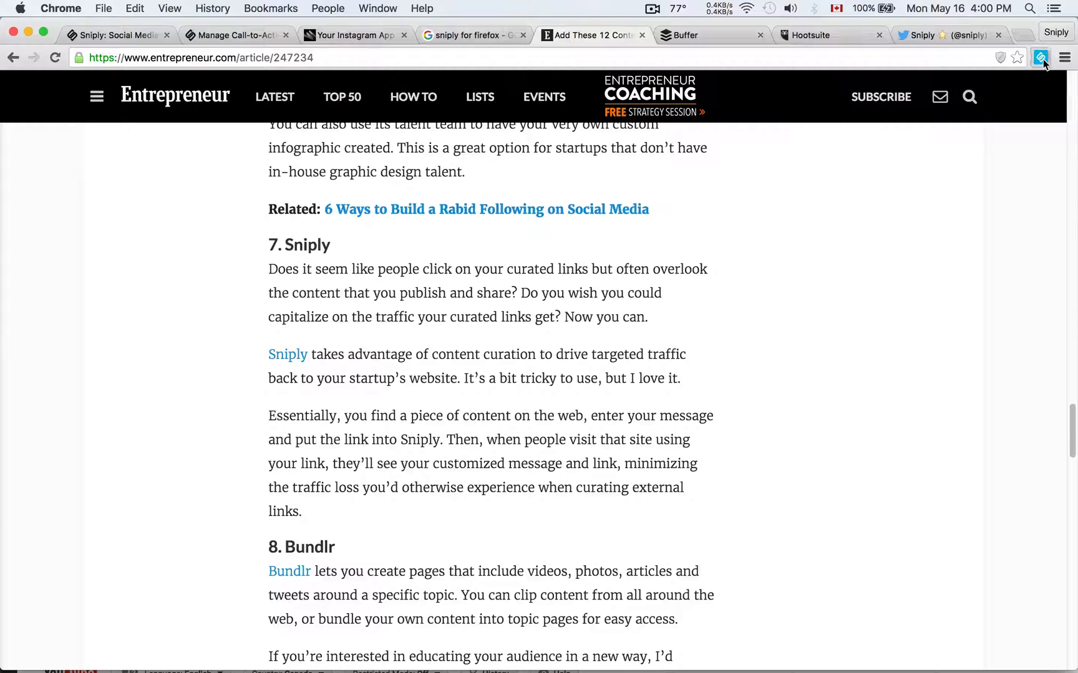
Snip the Entrepreneur article with the extension, keeping the Happy Company call-to-action.
left_click(1040, 58)
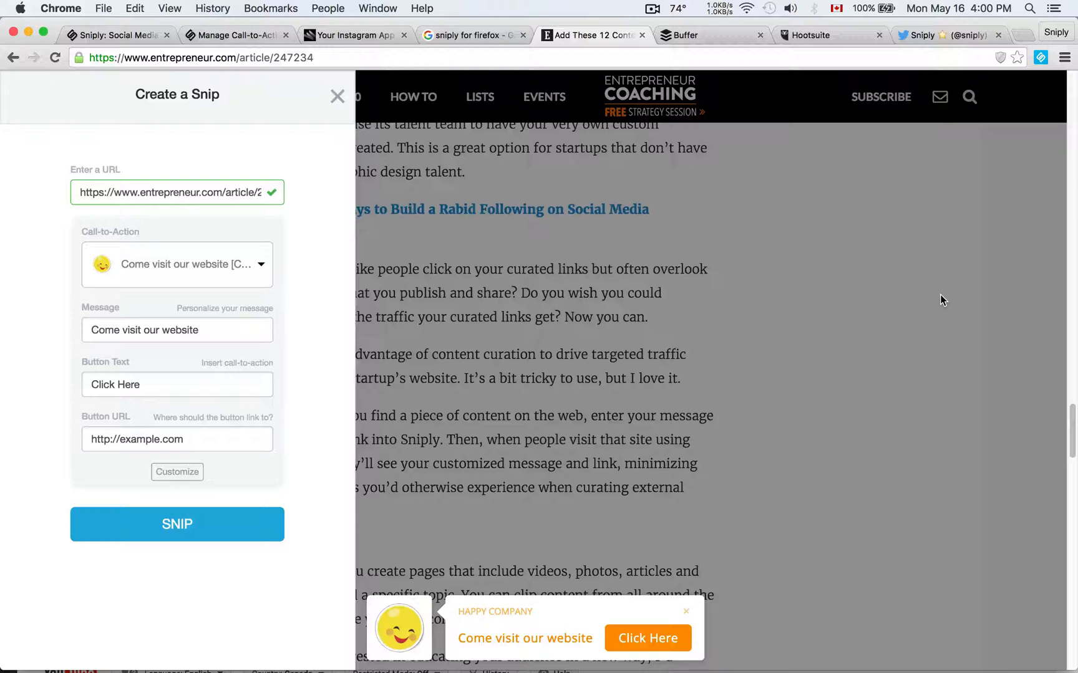
mouse_move(500, 533)
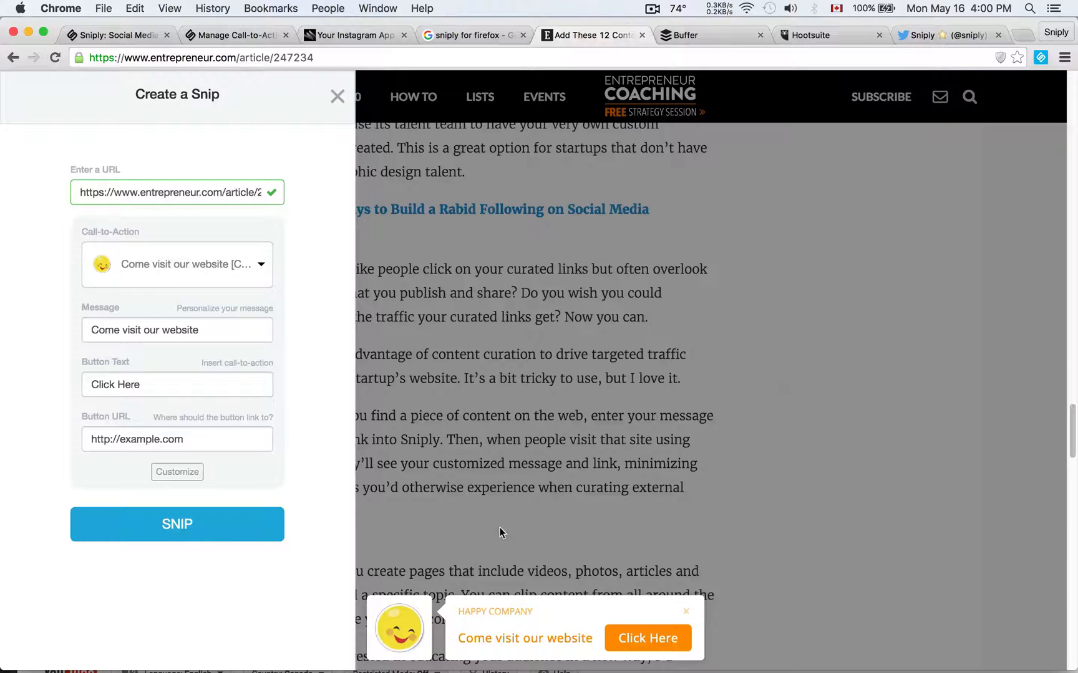
mouse_move(671, 330)
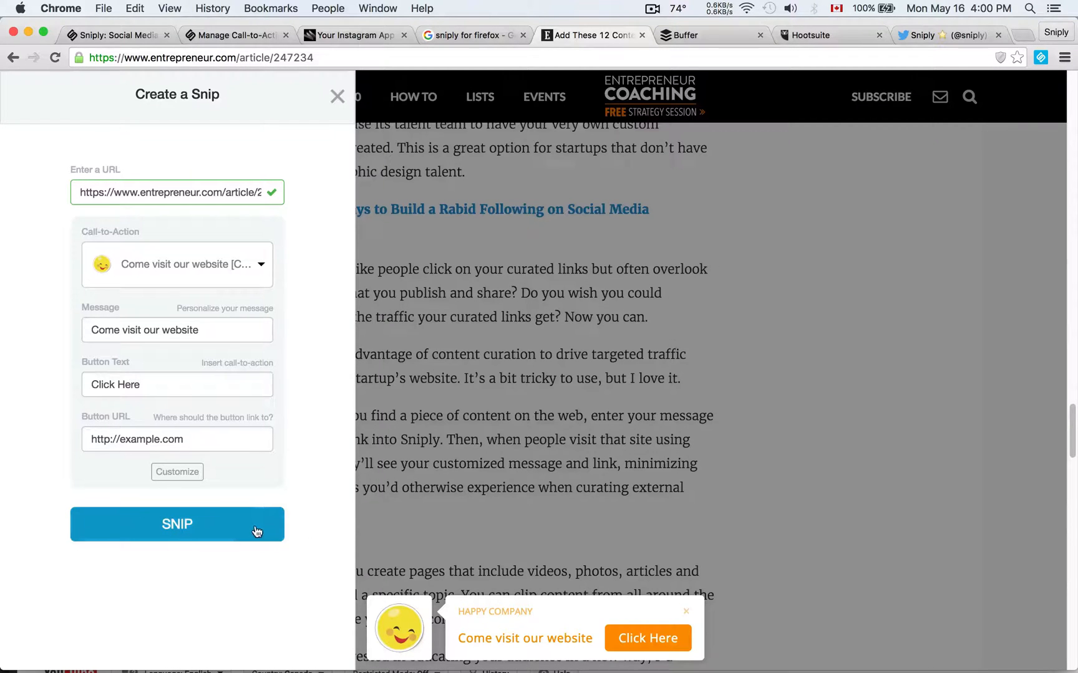
left_click(176, 525)
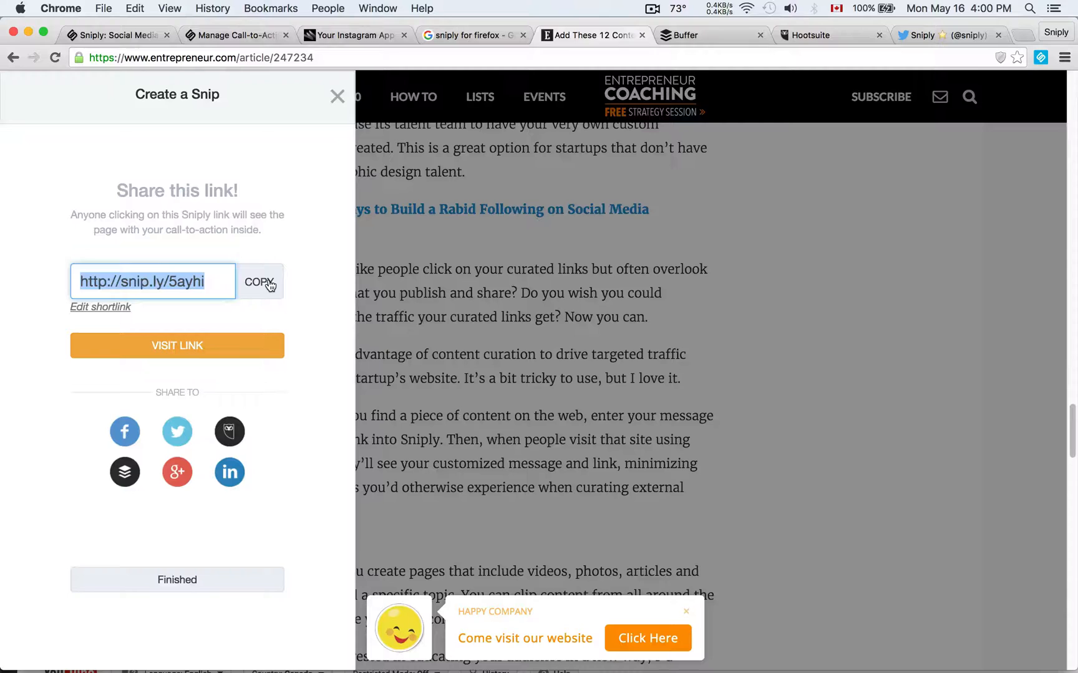
Preview the snip.ly/5ayhi page, then select the article URL in the address bar.
left_click(177, 344)
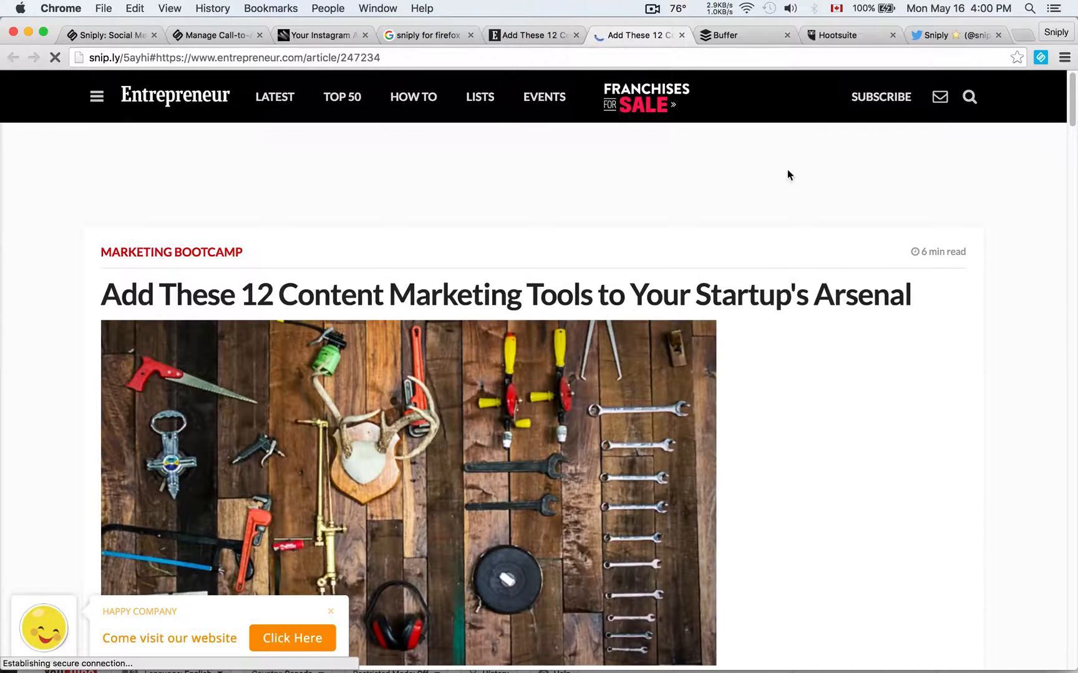
scroll("down", 3)
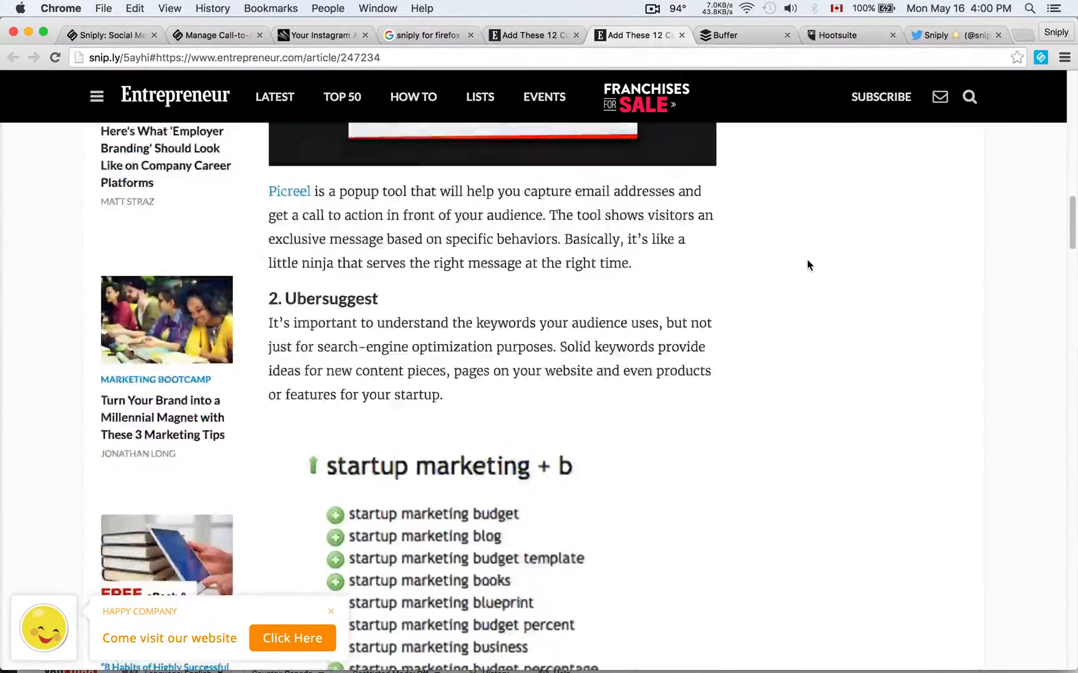
scroll("down", 3)
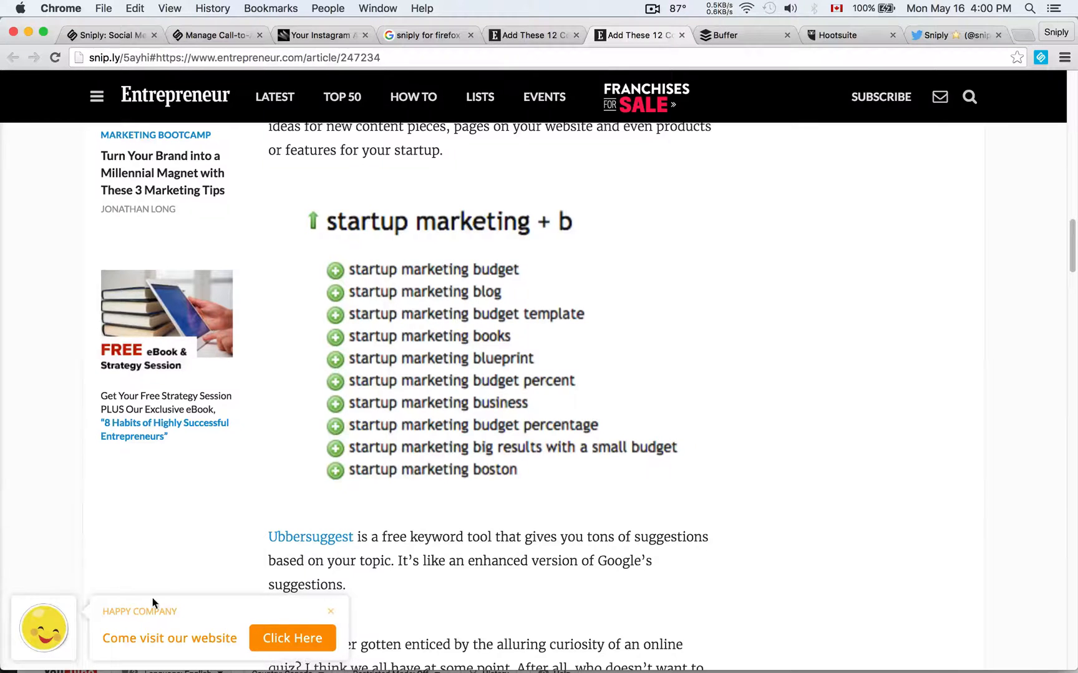
mouse_move(543, 96)
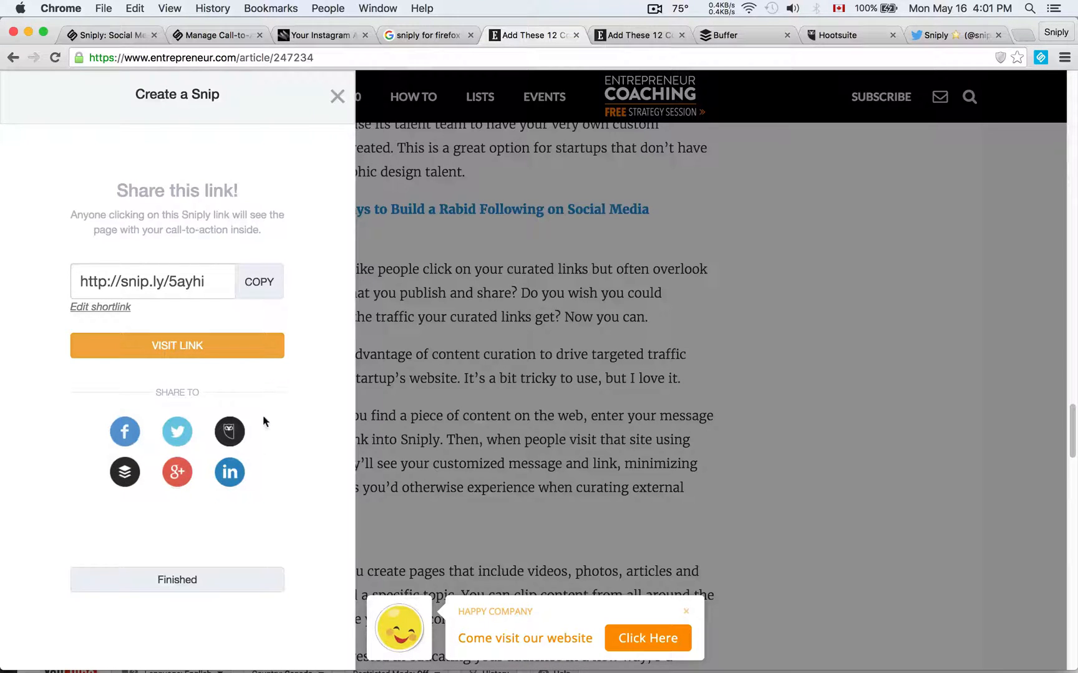
mouse_move(278, 425)
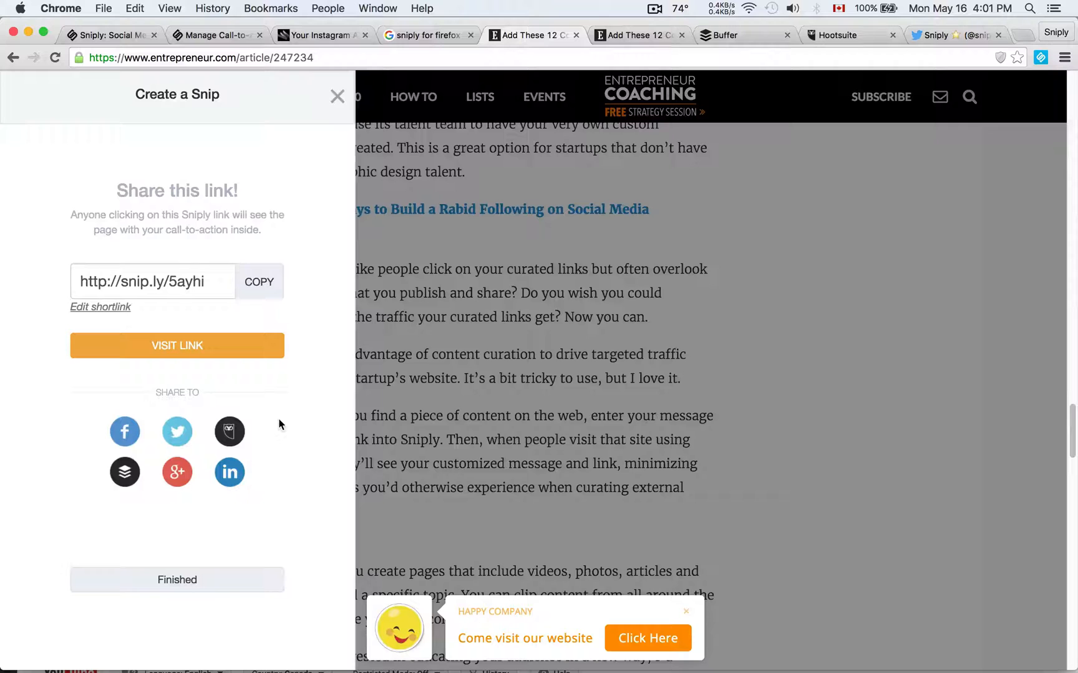
mouse_move(645, 307)
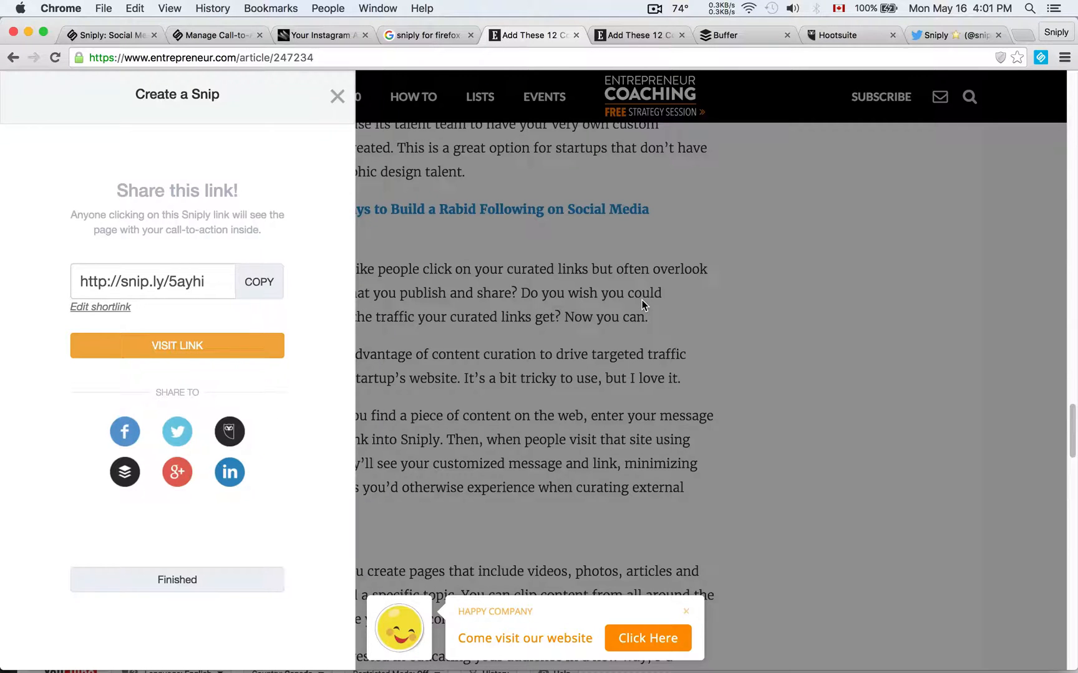
mouse_move(663, 215)
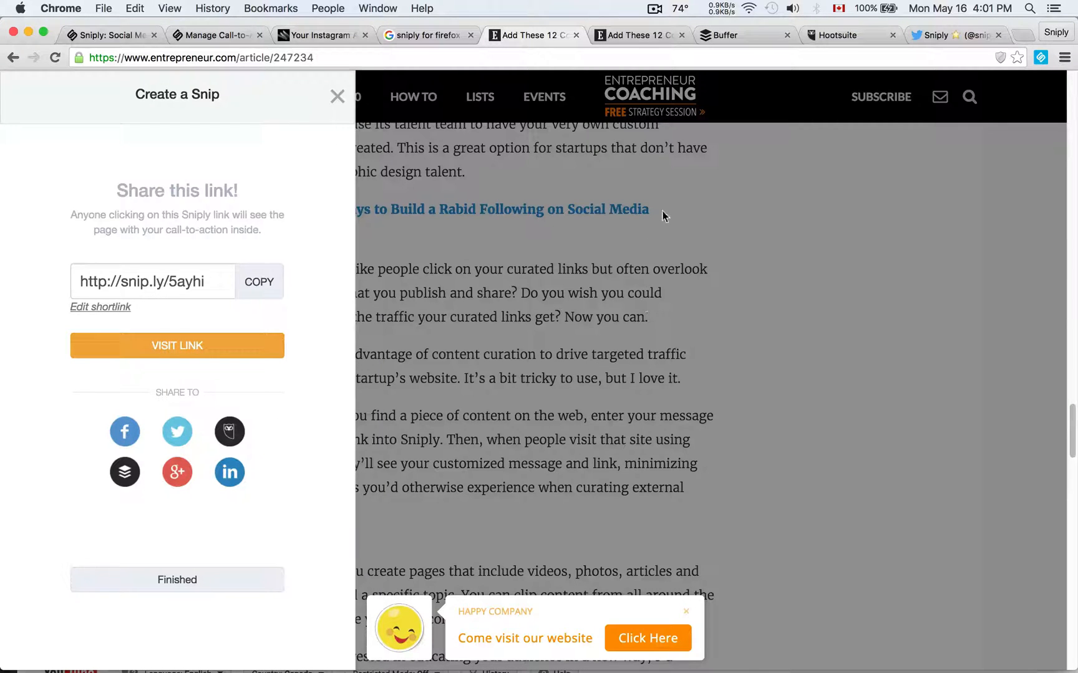
mouse_move(471, 63)
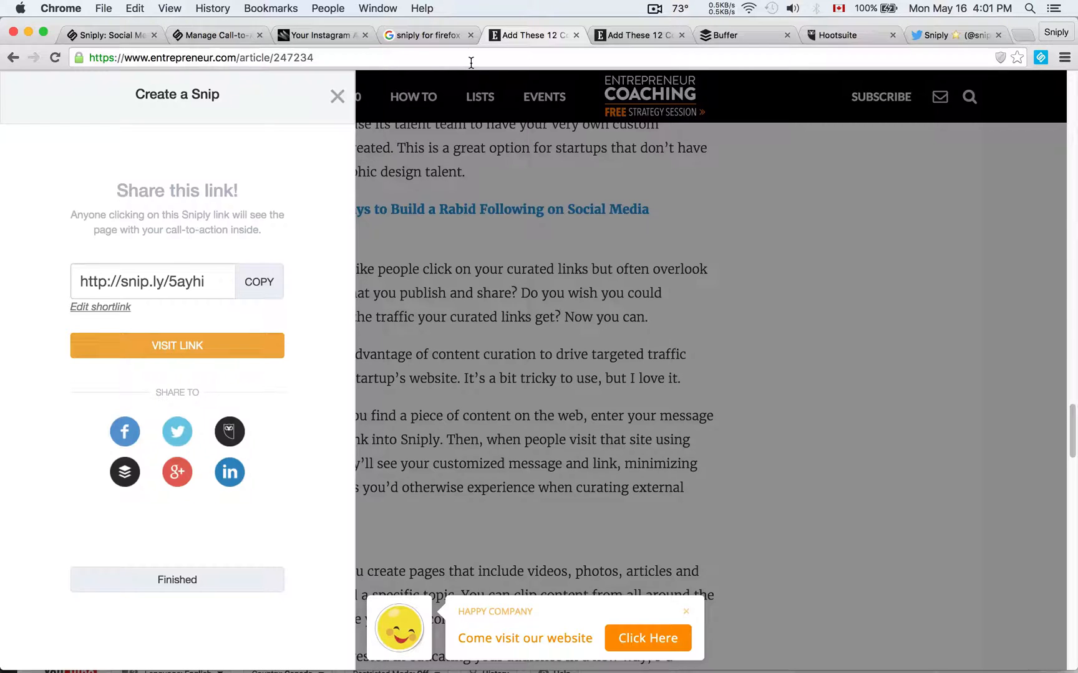
left_click(744, 35)
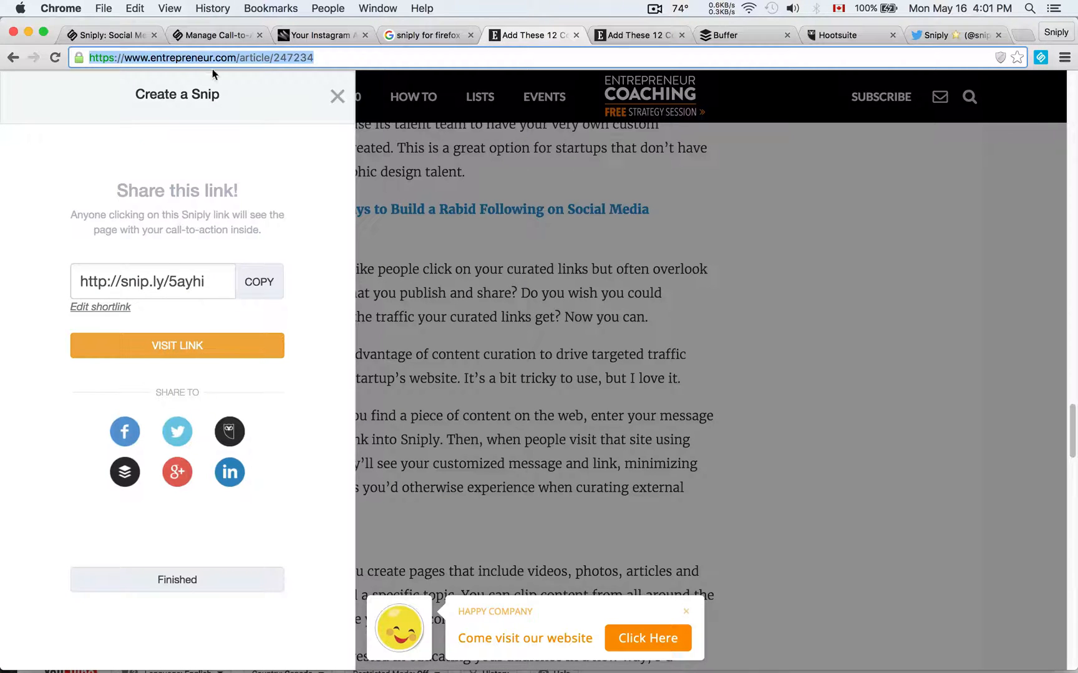
left_click(745, 35)
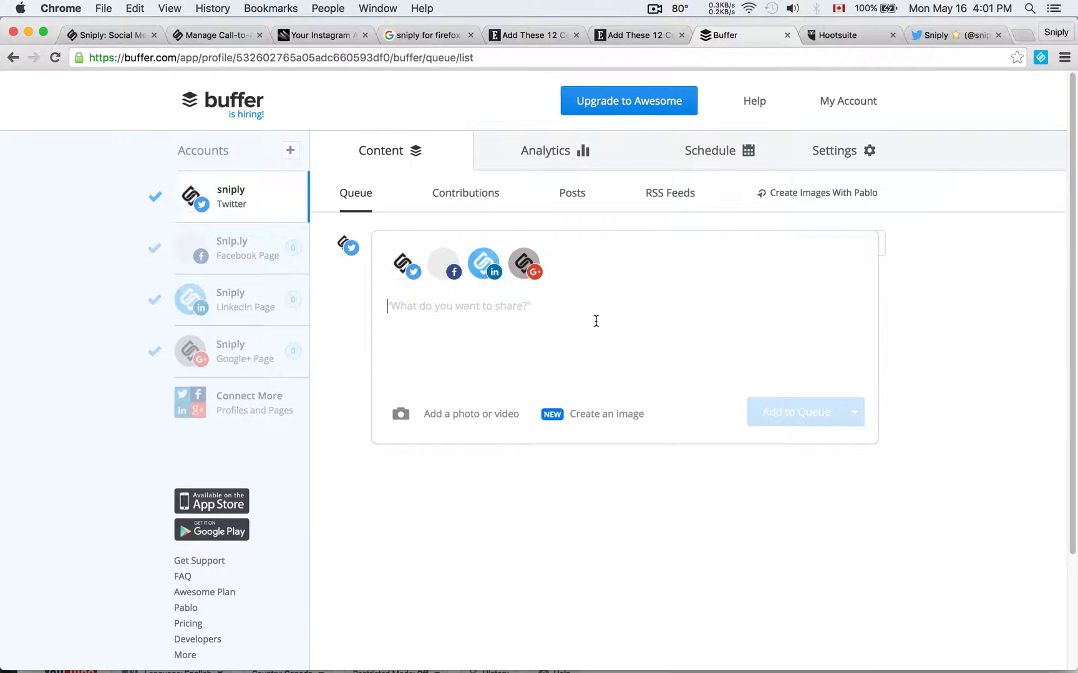
type("https://www.entrepreneur.com/article/247234")
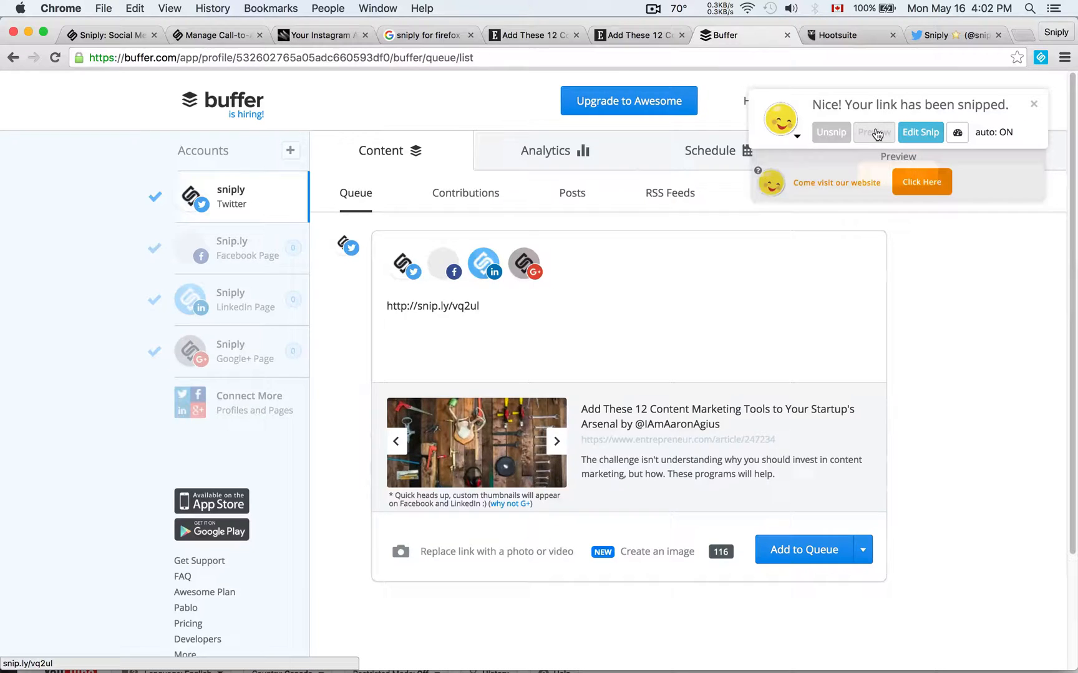
Preview and scroll the snip.ly/vq2ul article with its Happy Company bar, then return to Buffer.
left_click(874, 132)
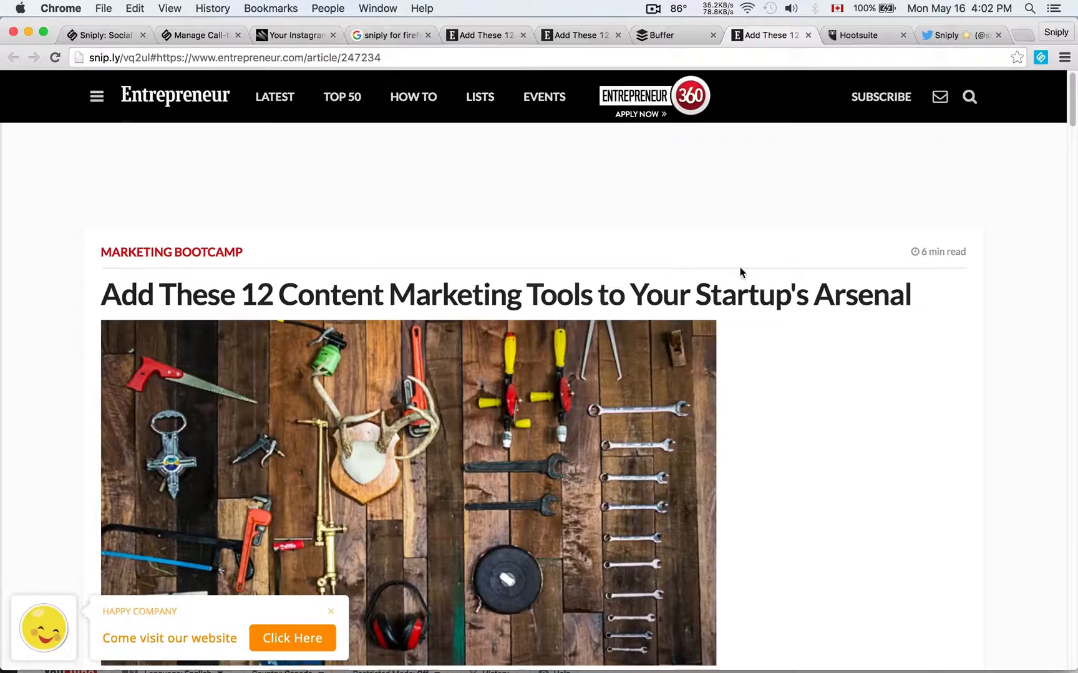
scroll("down", 3)
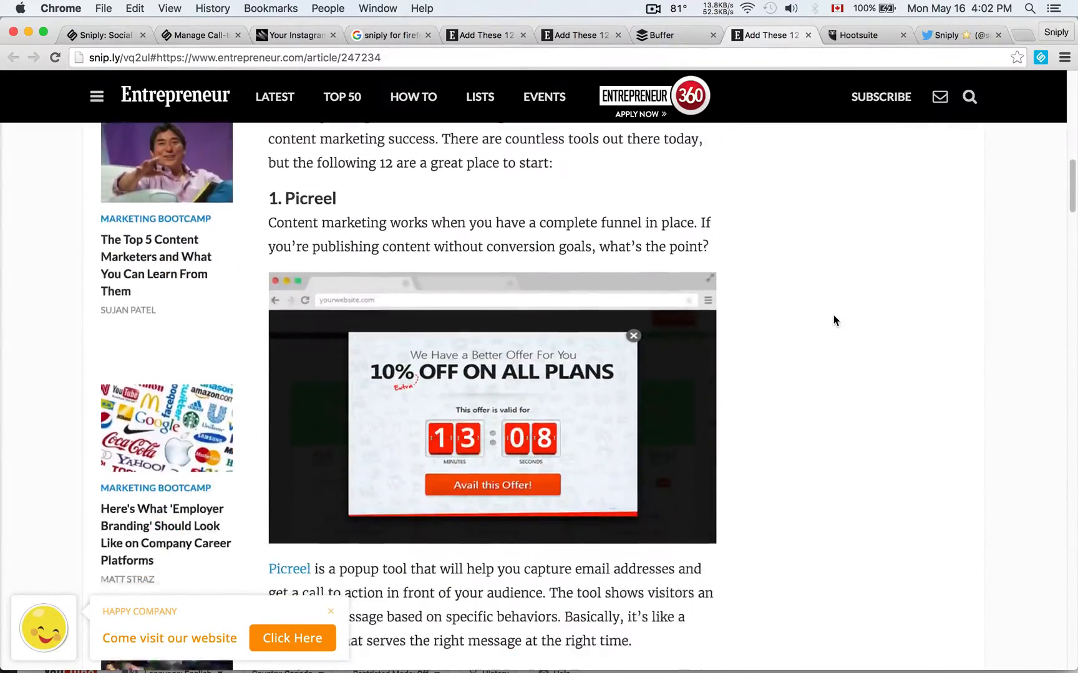
scroll("down", 3)
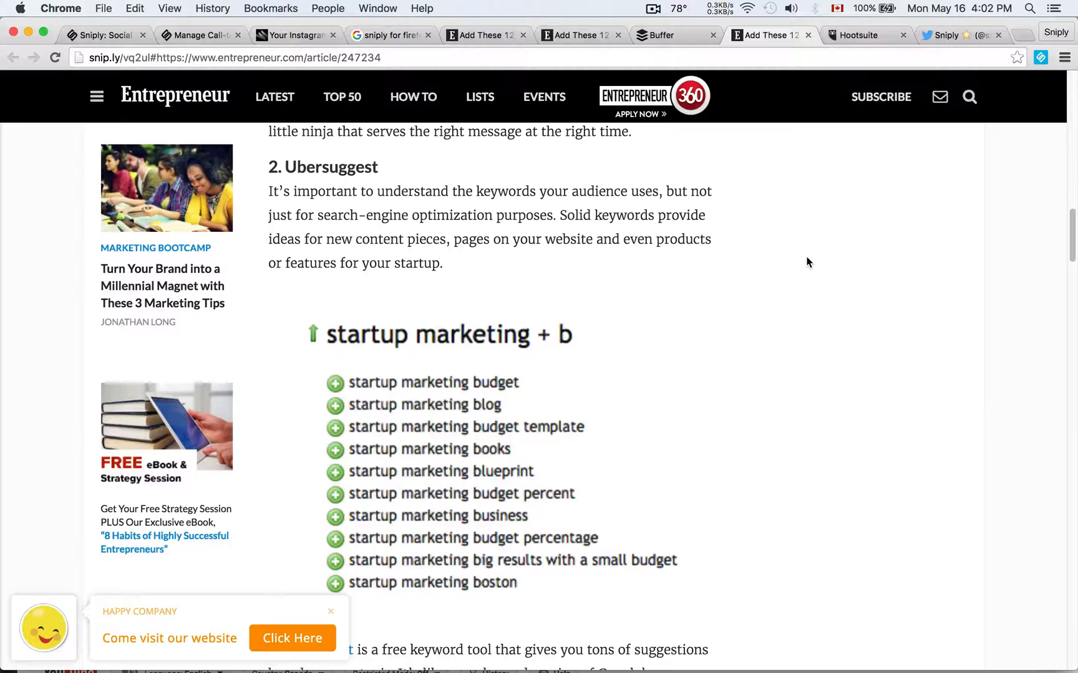
scroll("down", 3)
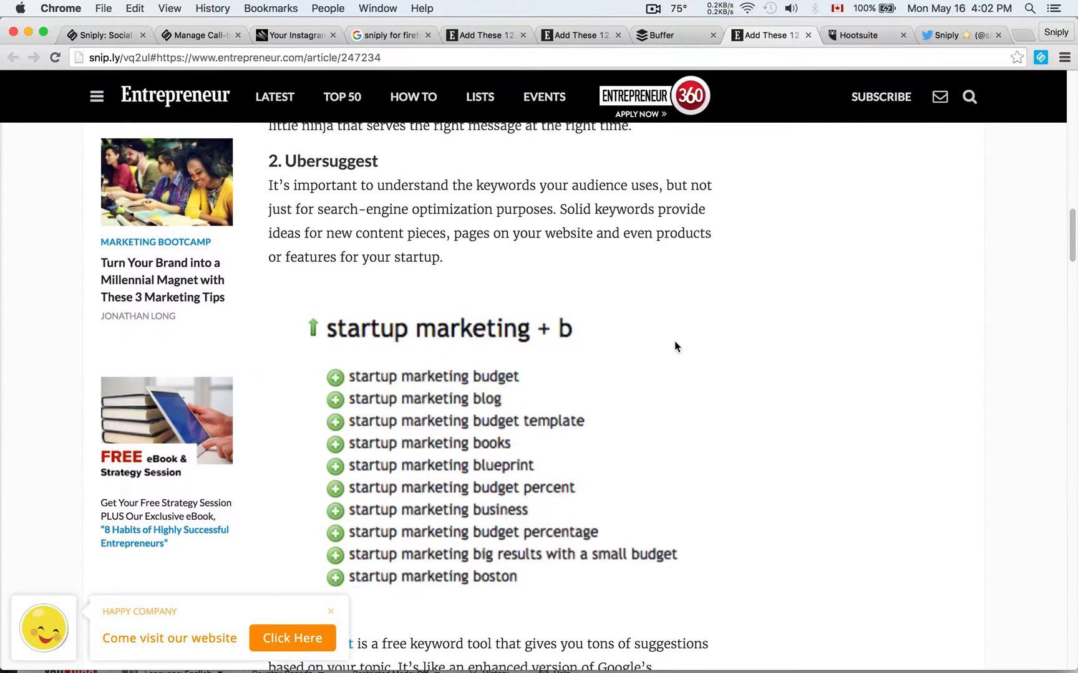
scroll("down", 3)
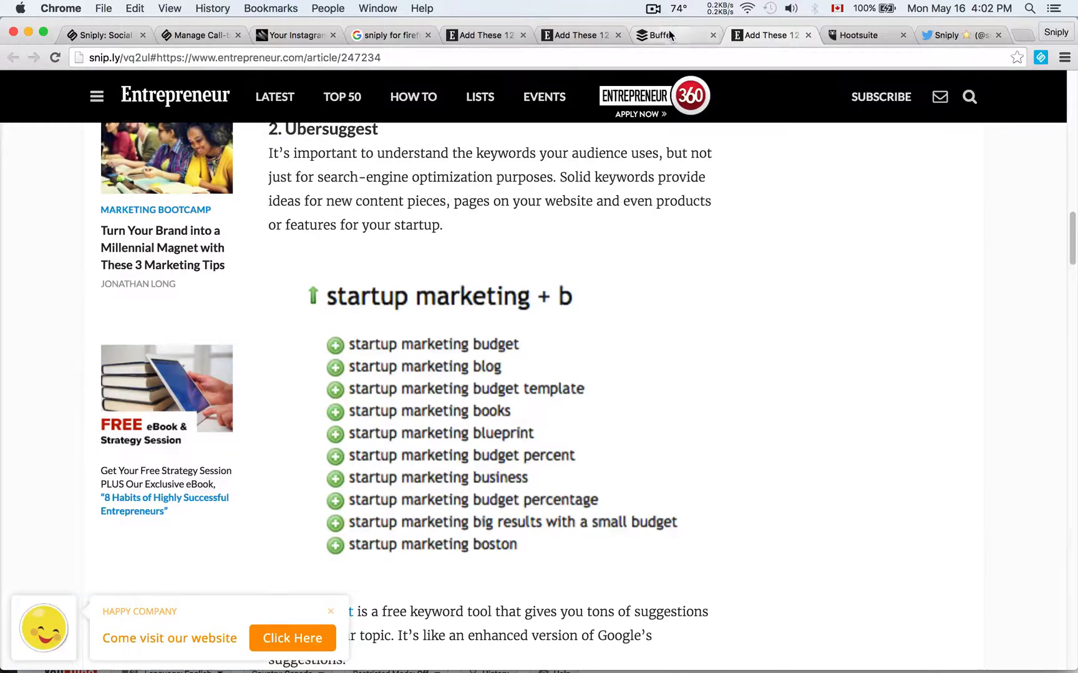
left_click(674, 35)
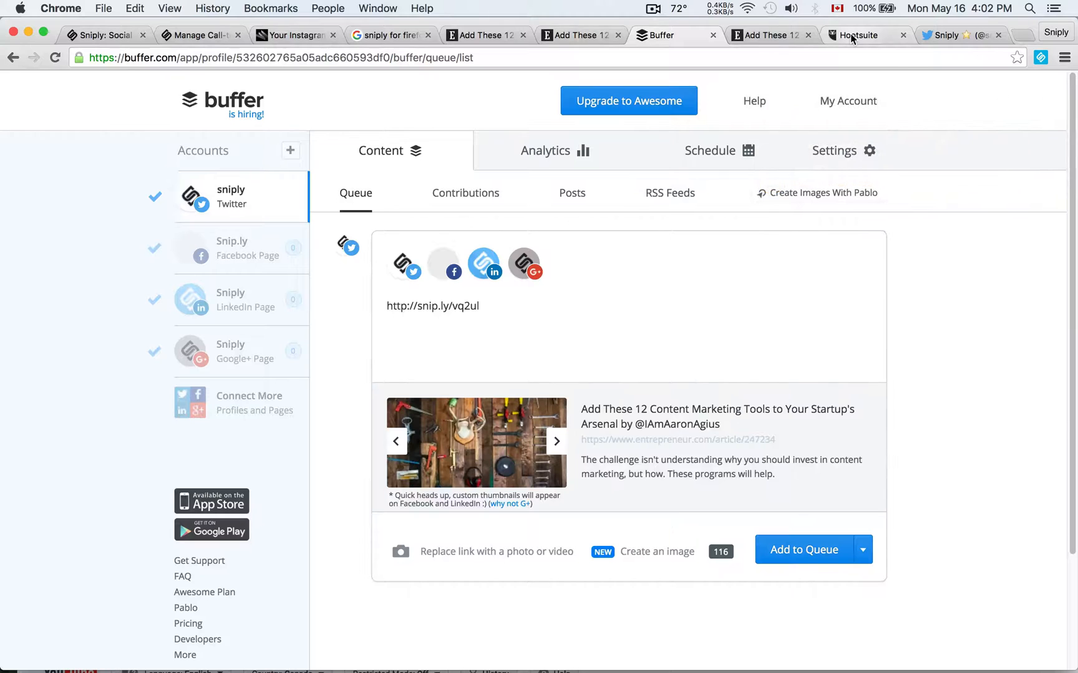
Paste the article URL into a new Hootsuite message, producing snip.ly/pzm30, then open Sniply's Twitter profile.
left_click(856, 35)
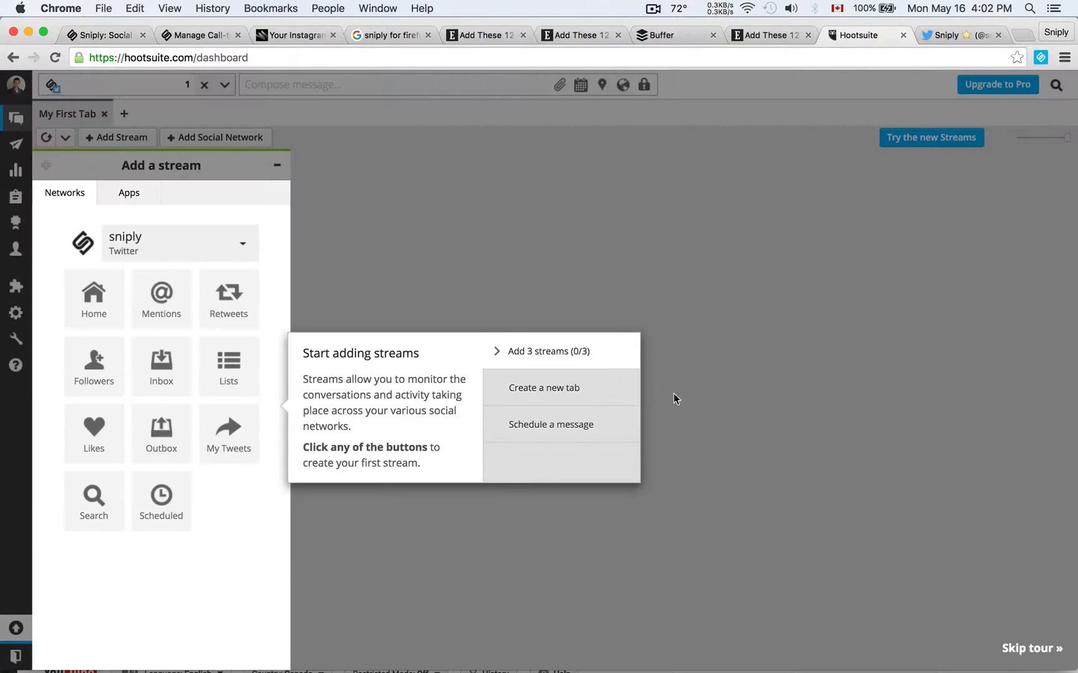
left_click(344, 85)
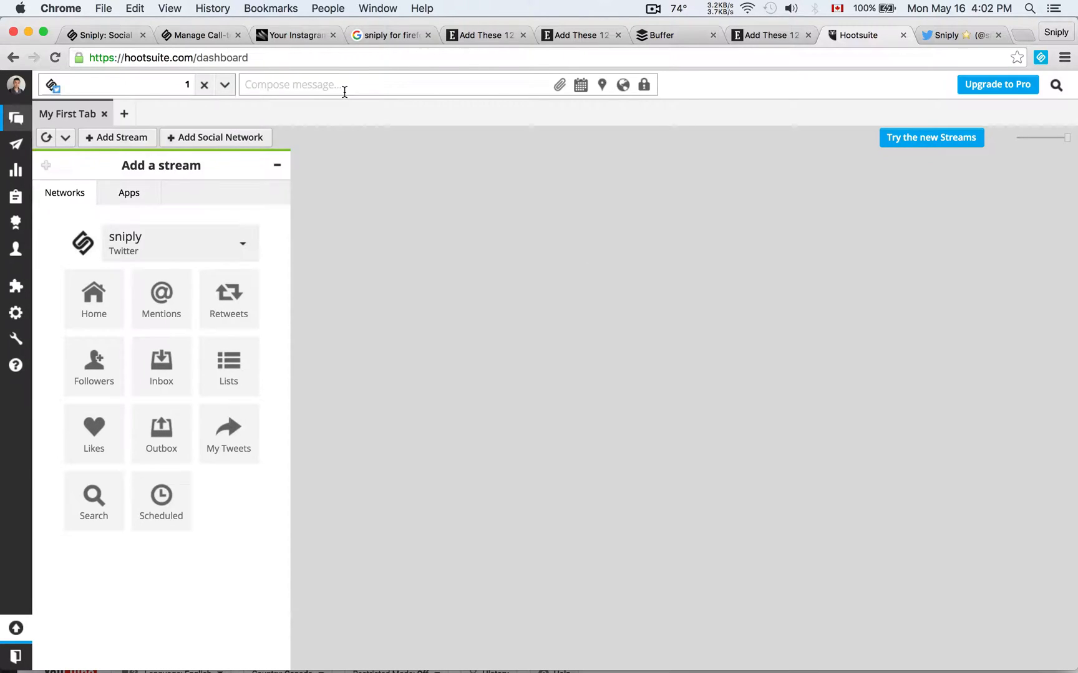
type("https://www.entrepreneur.com/article/247234")
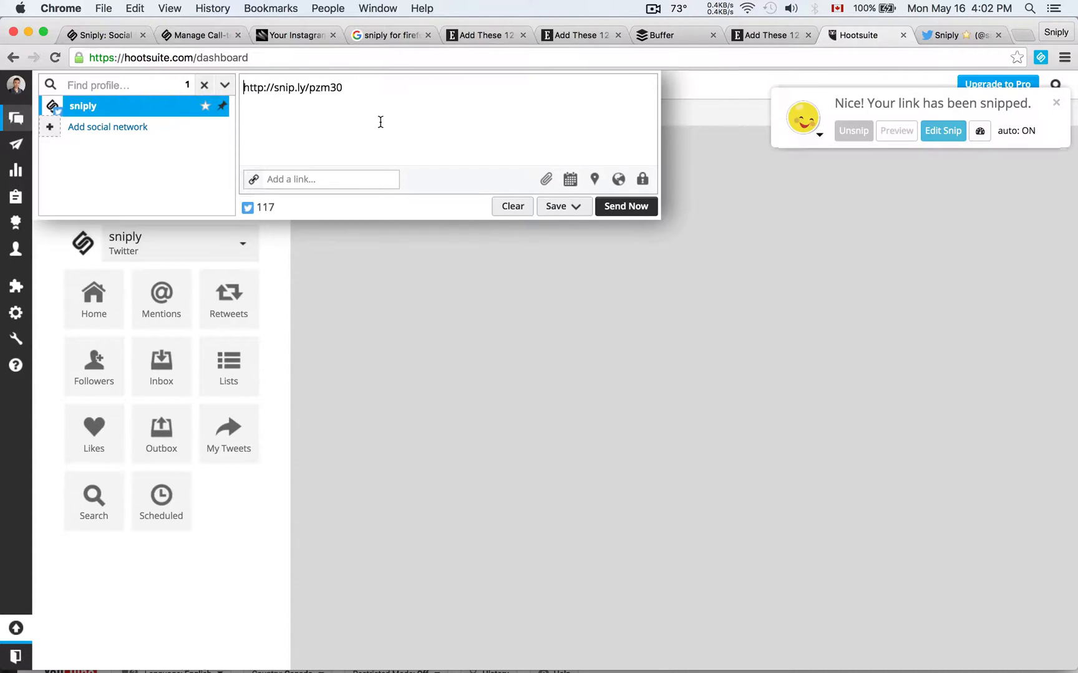
left_click(896, 130)
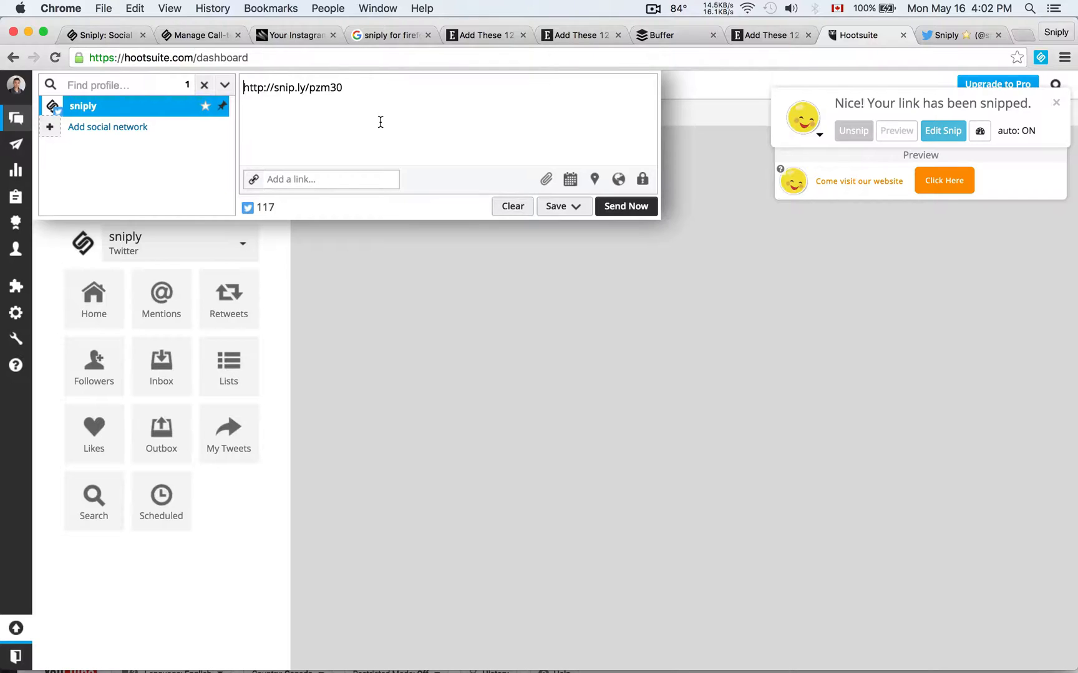
double_click(291, 87)
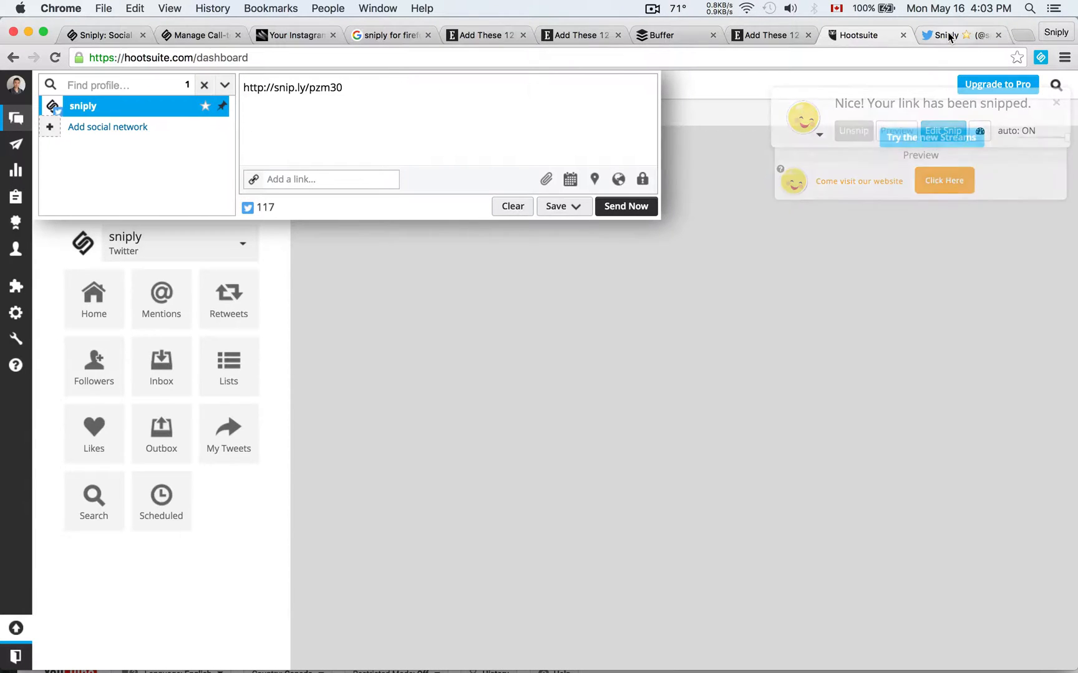
left_click(951, 35)
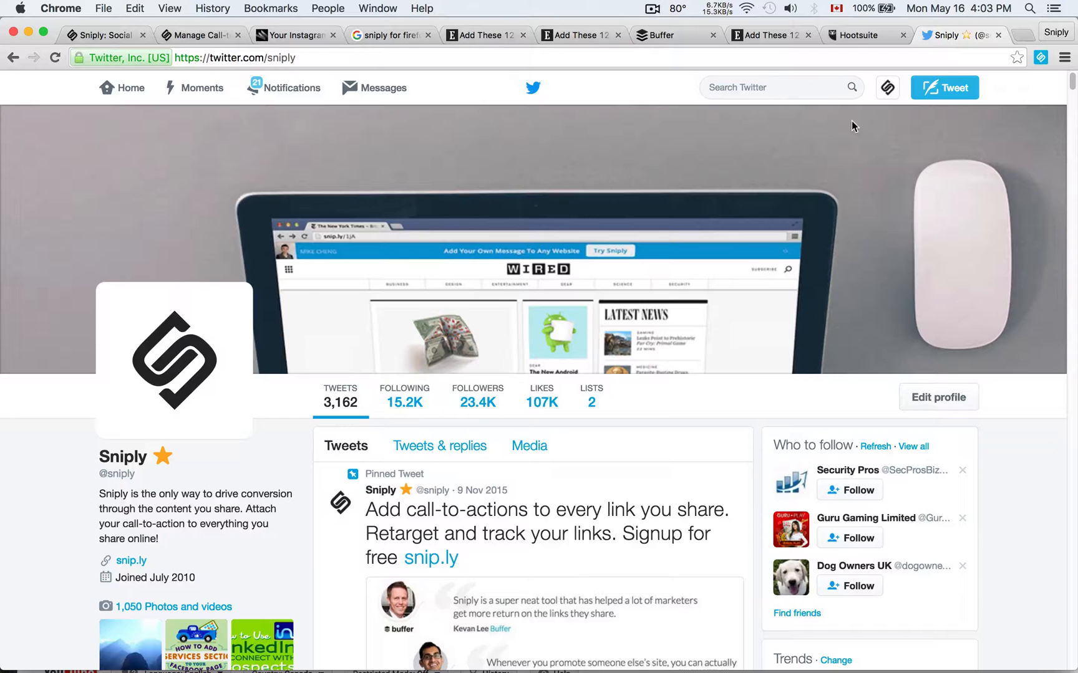
Compose a tweet with the entrepreneur.com/article/247234 link, which Sniply snips into snip.ly/o84if.
left_click(944, 87)
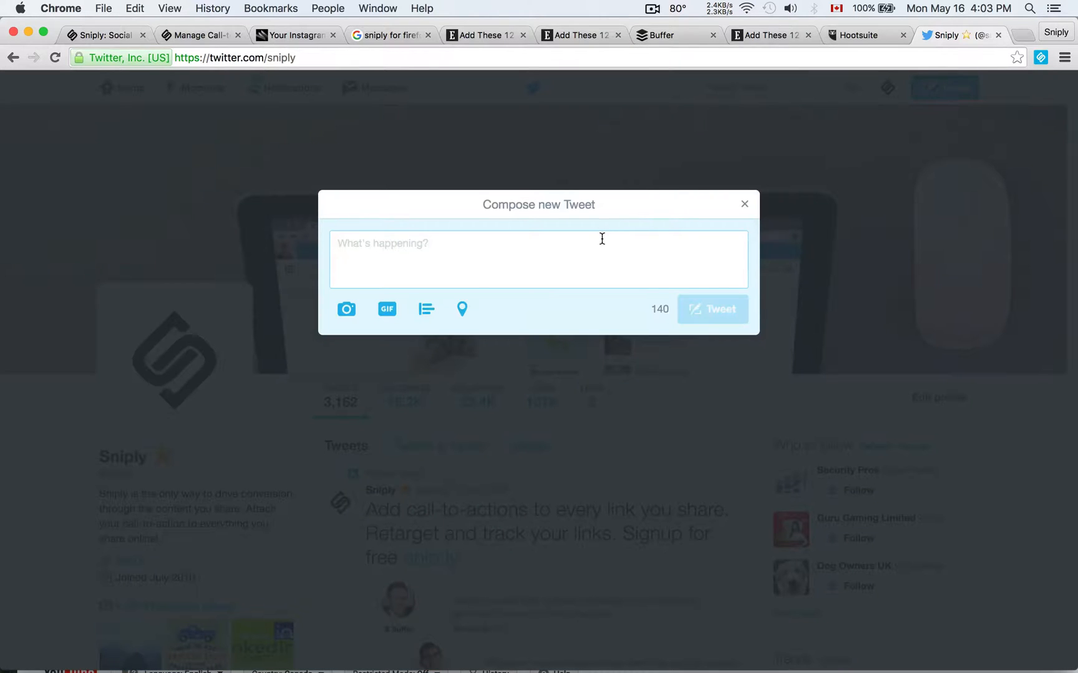
type("https://www.entrepreneur.com/article/247234")
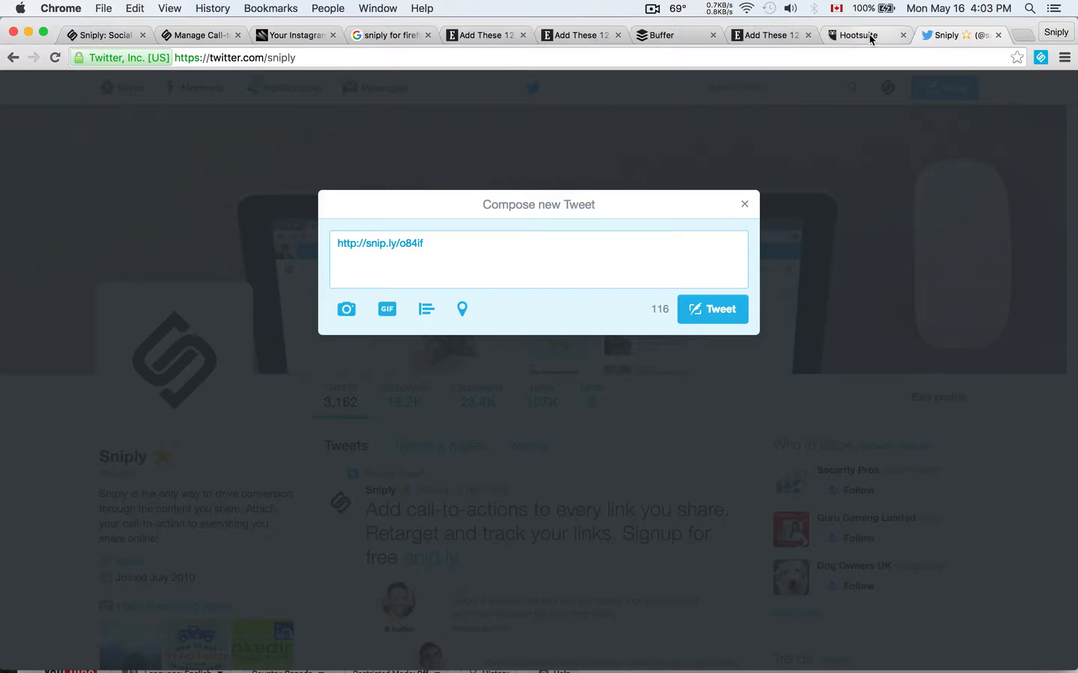
left_click(857, 35)
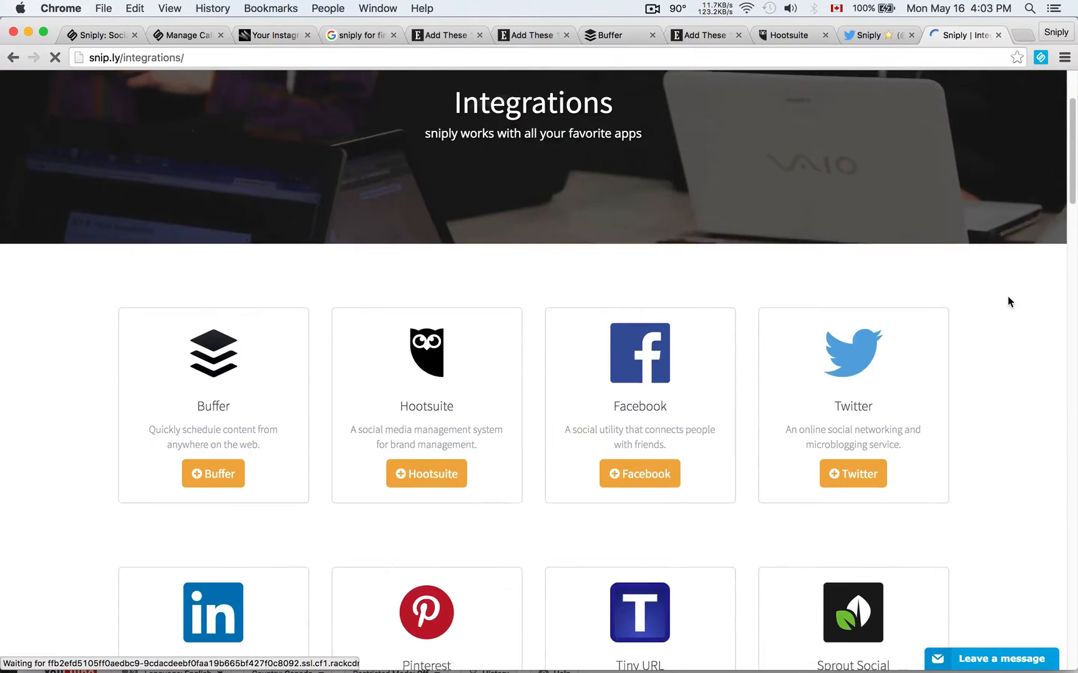
Browse the integration cards for Buffer, Hootsuite, Mailchimp, Zapier and Salesforce.
scroll("down", 3)
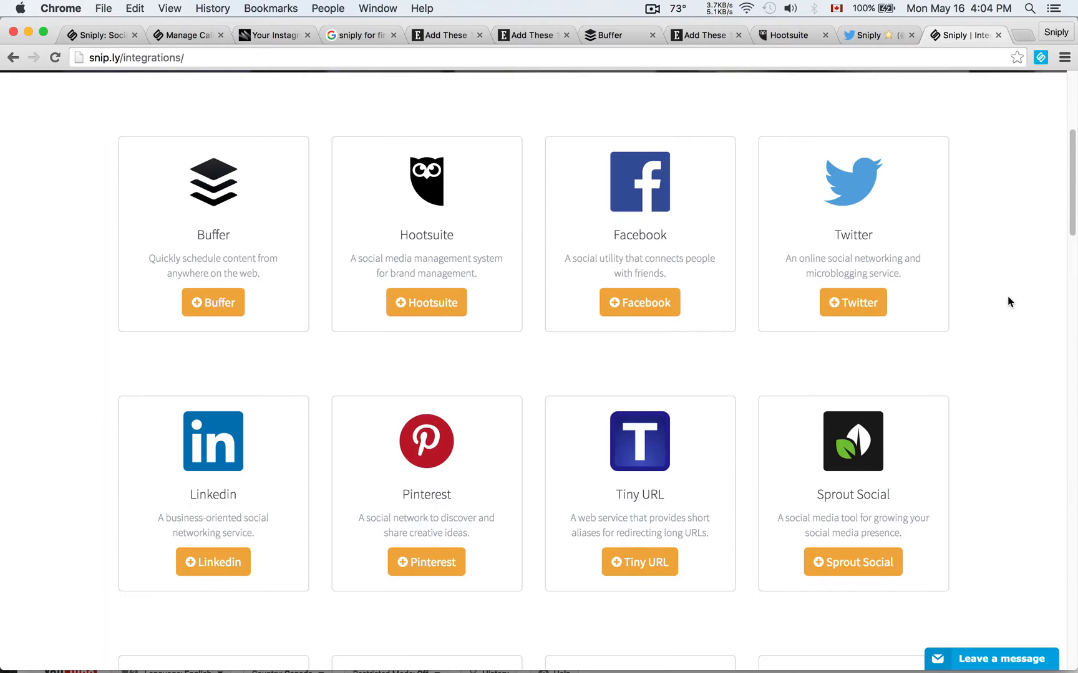
scroll("down", 3)
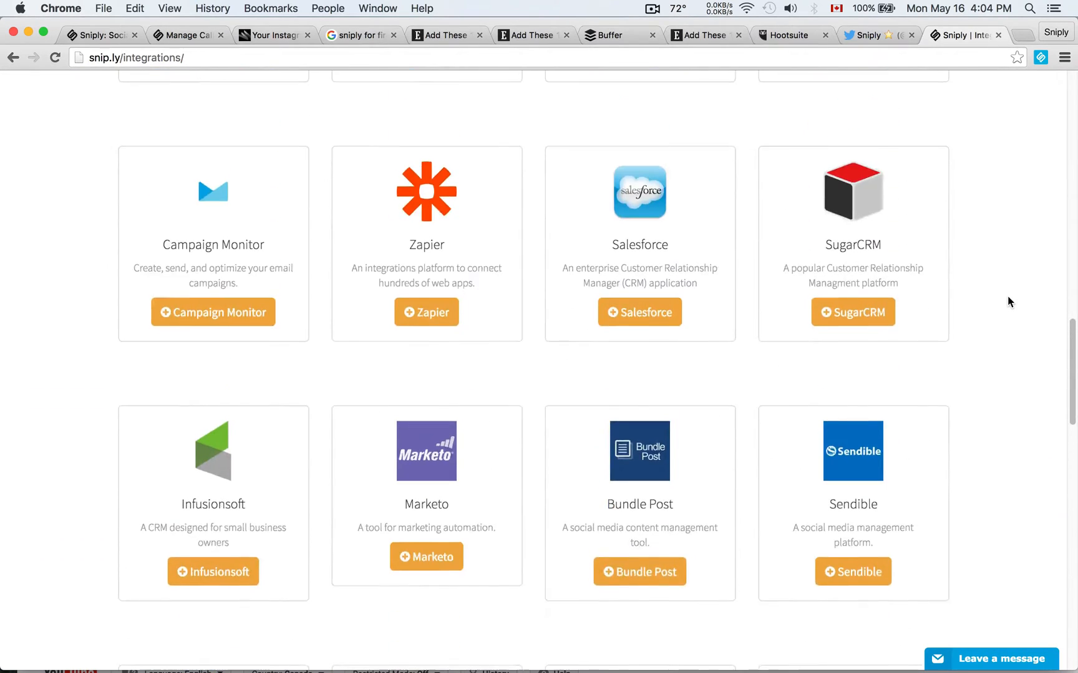
scroll("up", 3)
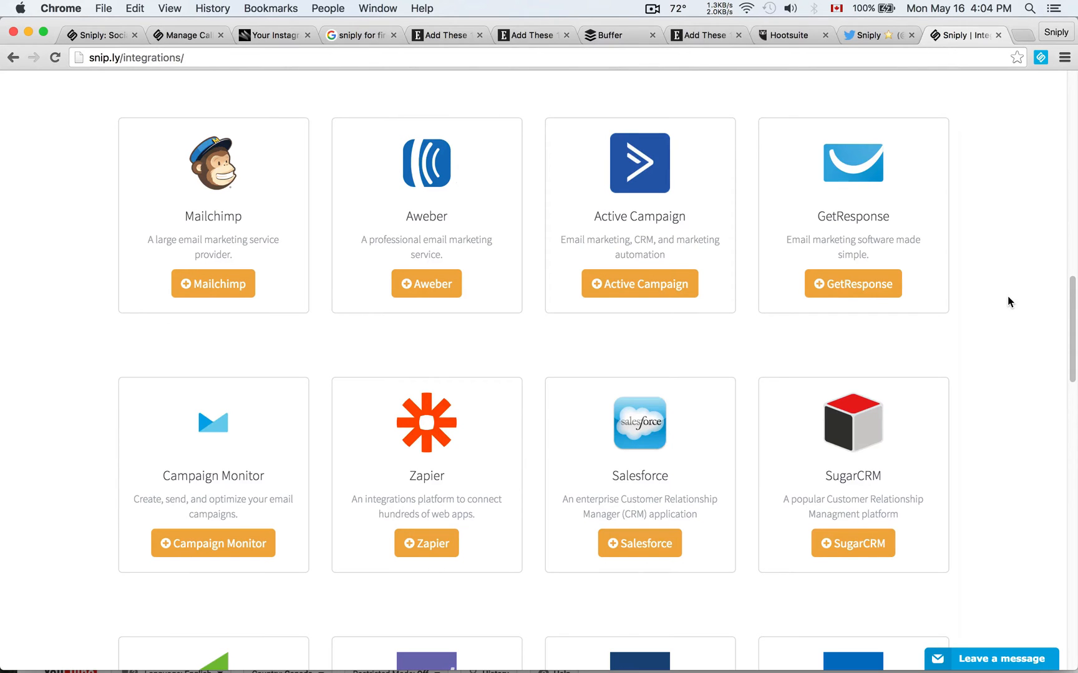
mouse_move(974, 288)
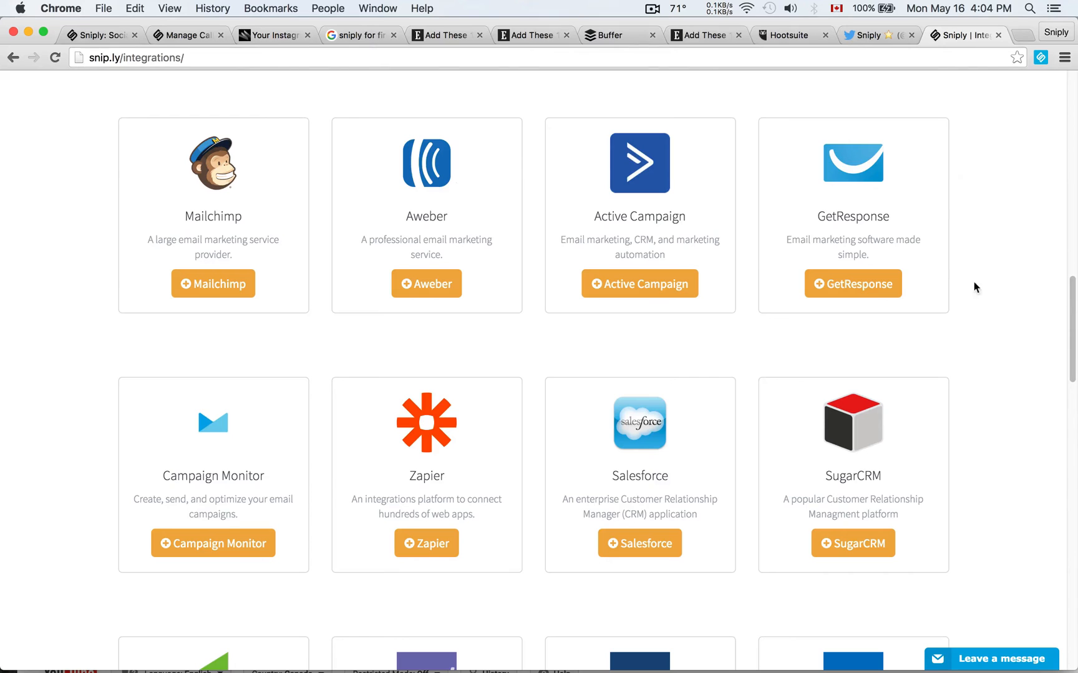
left_click(652, 8)
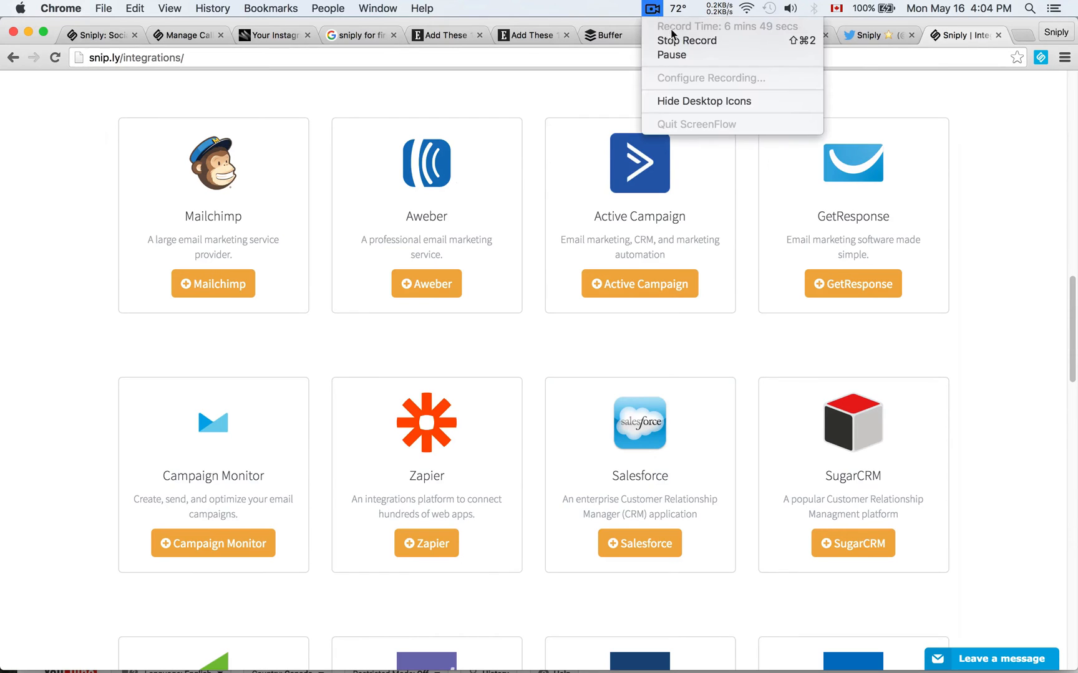